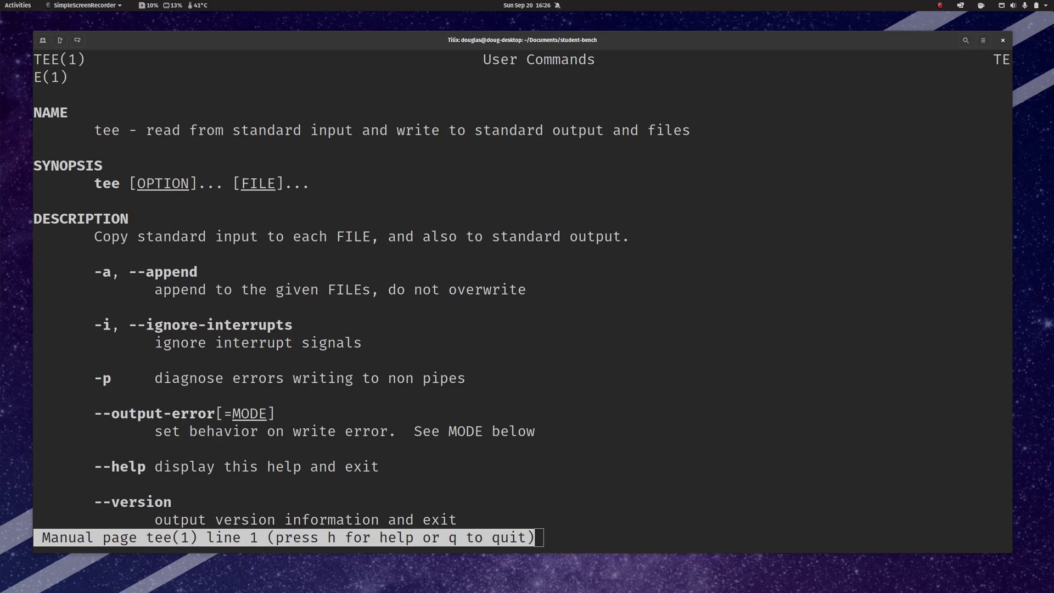
mouse_move(305, 270)
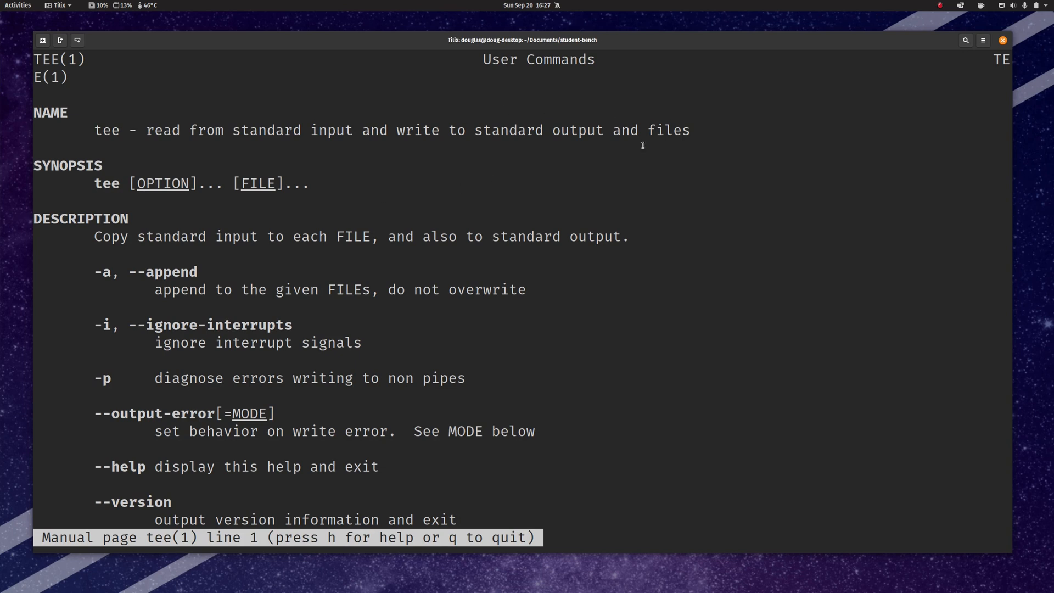
Step: Quit the tee manual page and list the student-bench folder contents
left_click_drag(476, 129, 690, 130)
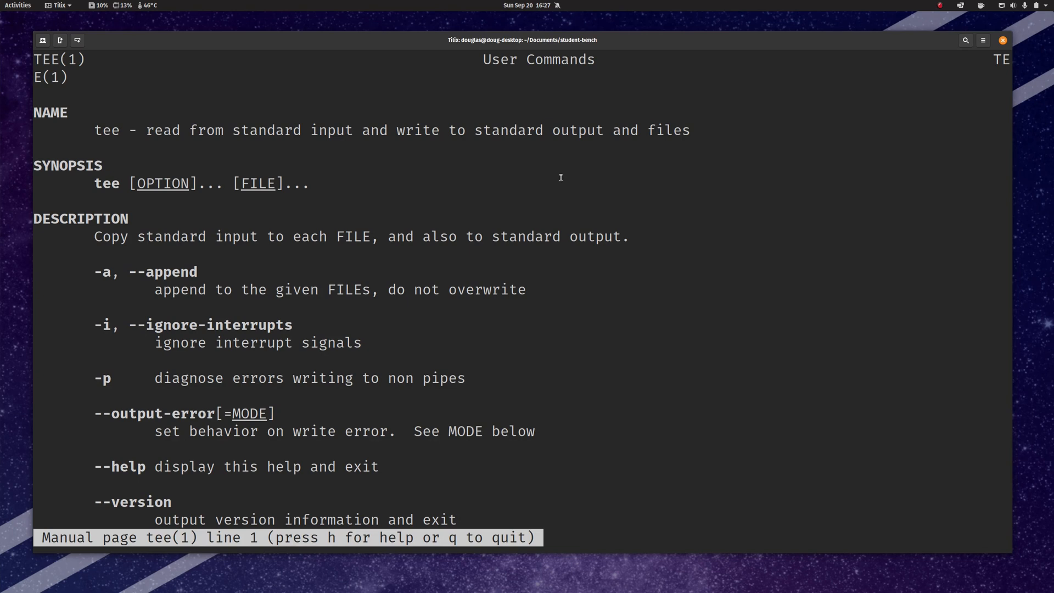
key("q")
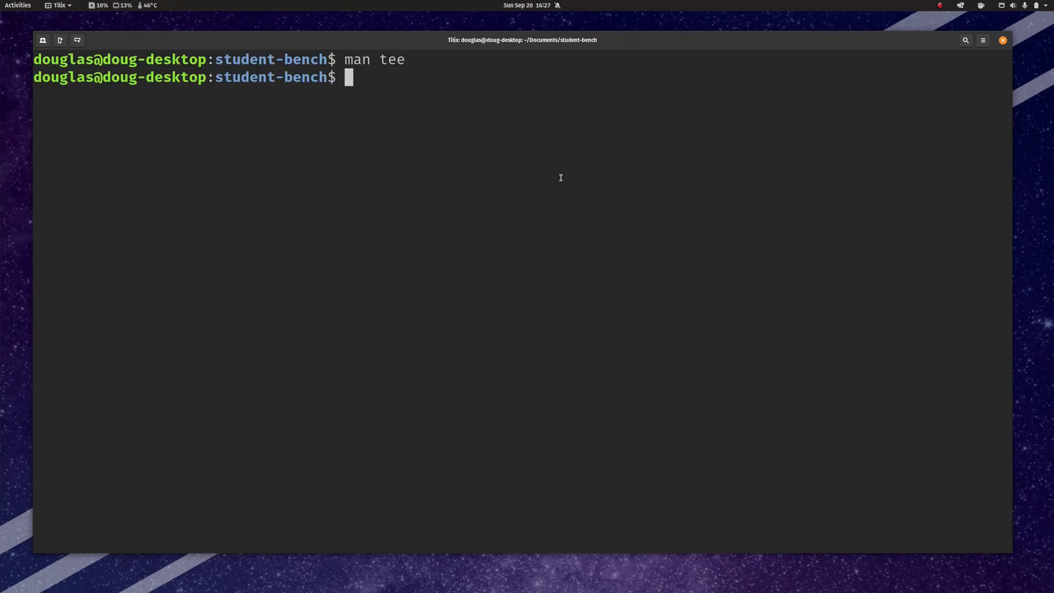
type("ls")
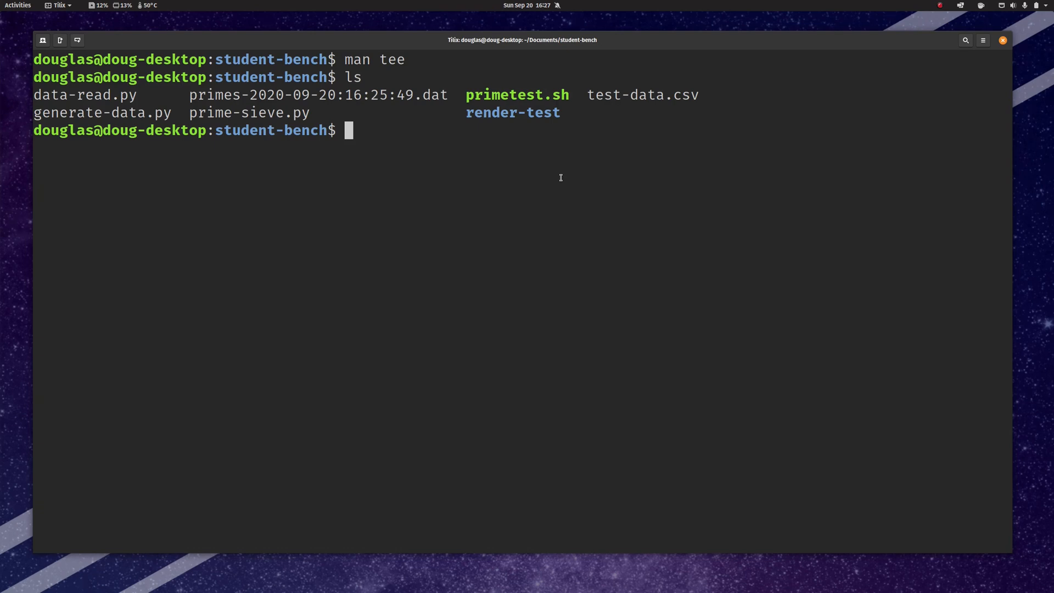
Step: View the primes timing .dat file in Neovim, scrolling through its values
type("nvim pri")
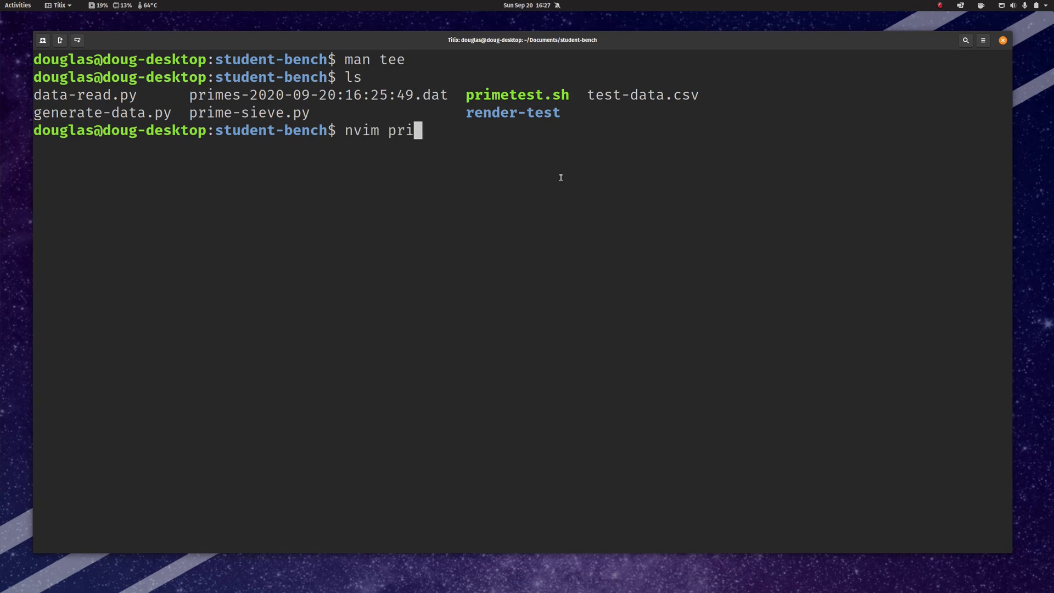
key("Return")
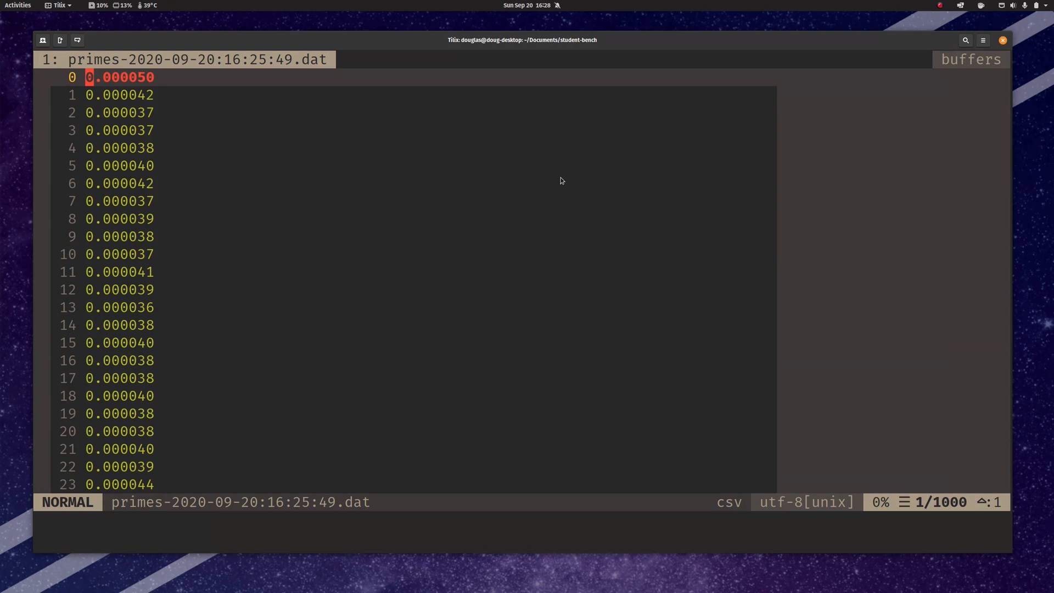
scroll("down", 3)
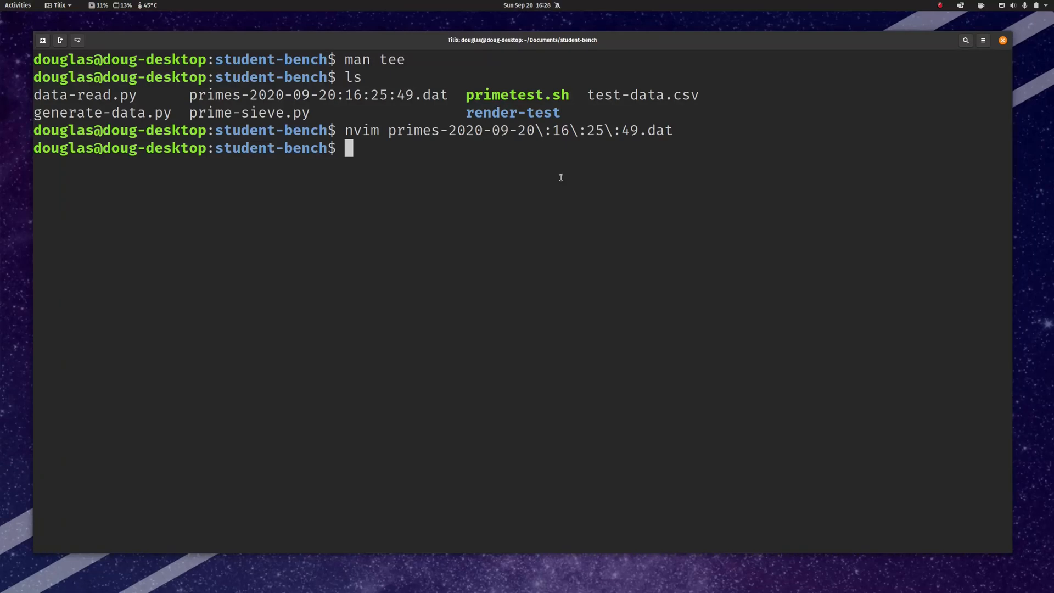
Step: Print the primes .dat timings with cat, clear the screen, and retype the cat command
type("cat n")
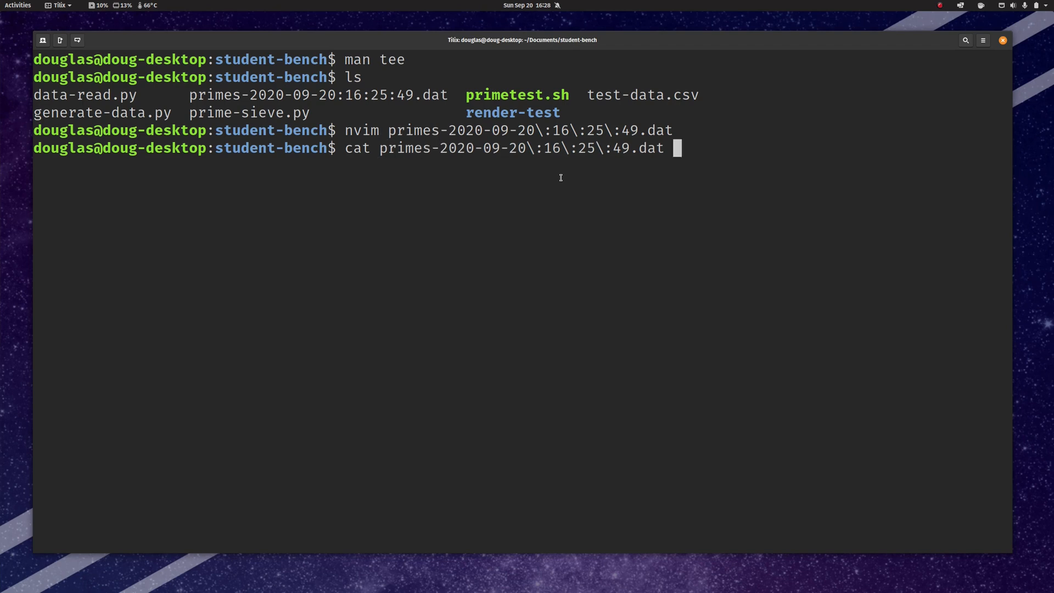
key("Return")
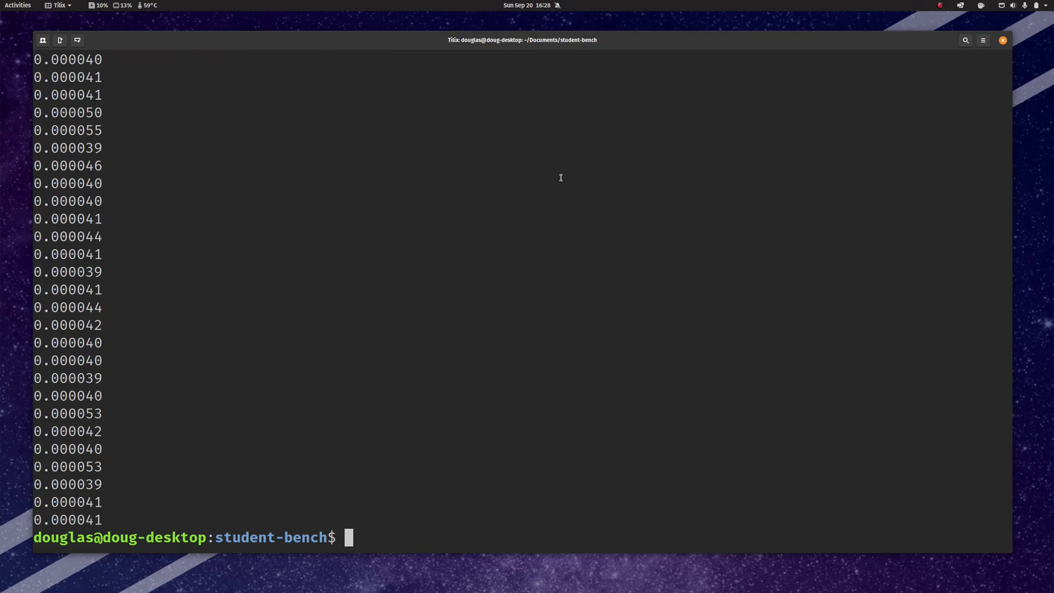
type("cls")
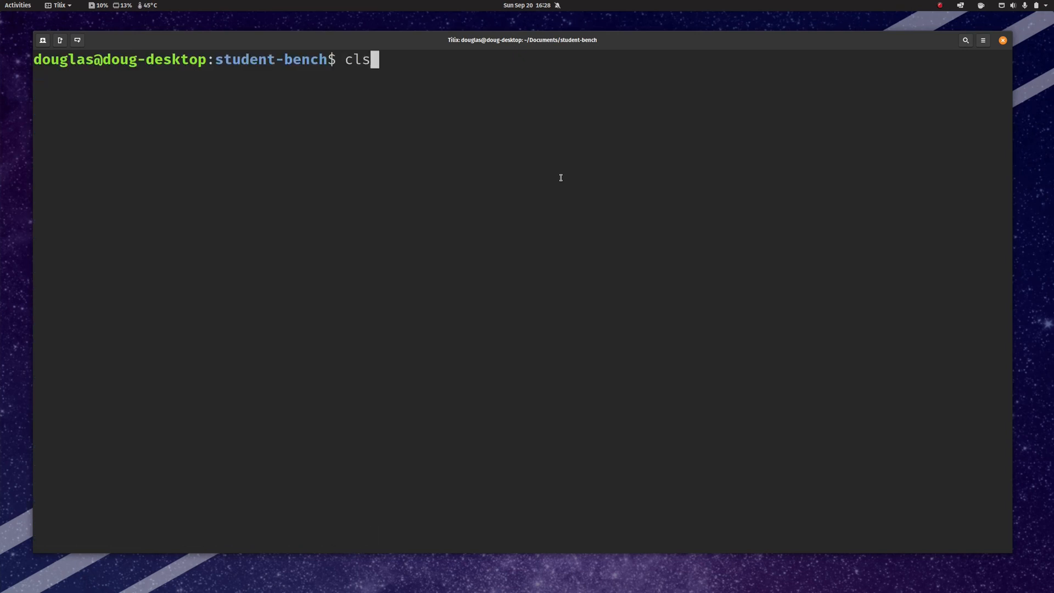
type("cat primes-2020-09-20\\:16\\:25\\:49.dat")
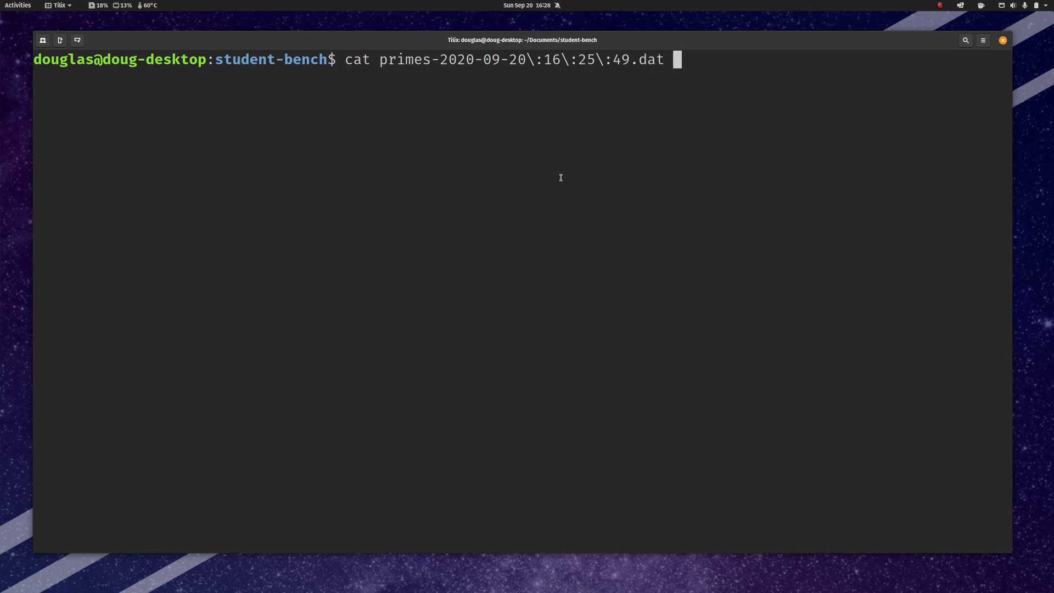
Step: Pipe the primes file through sort -n, then sort -n | uniq, to print the sorted unique timings
type("|")
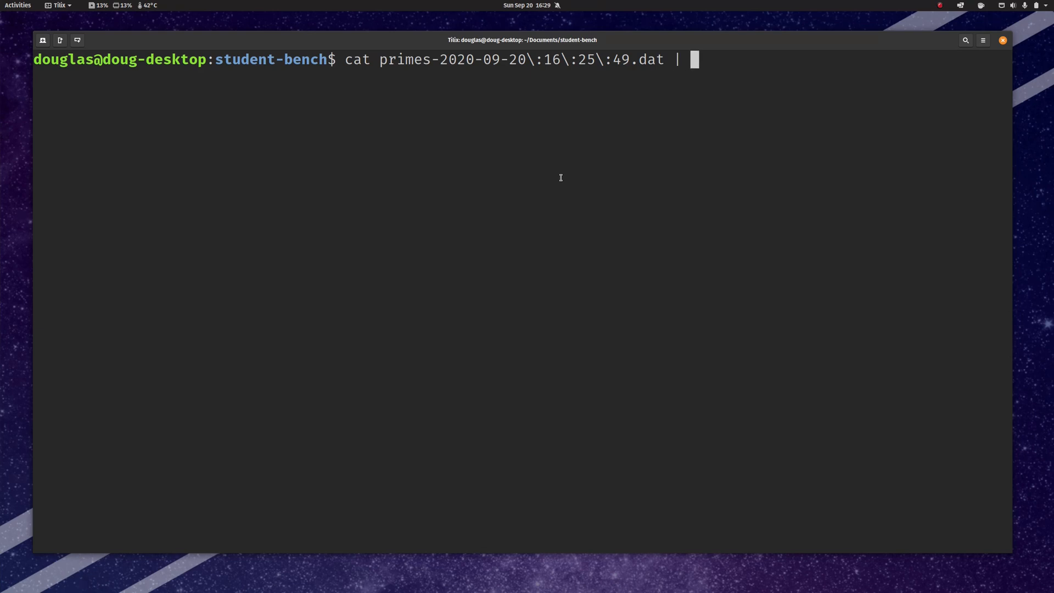
type("uniq")
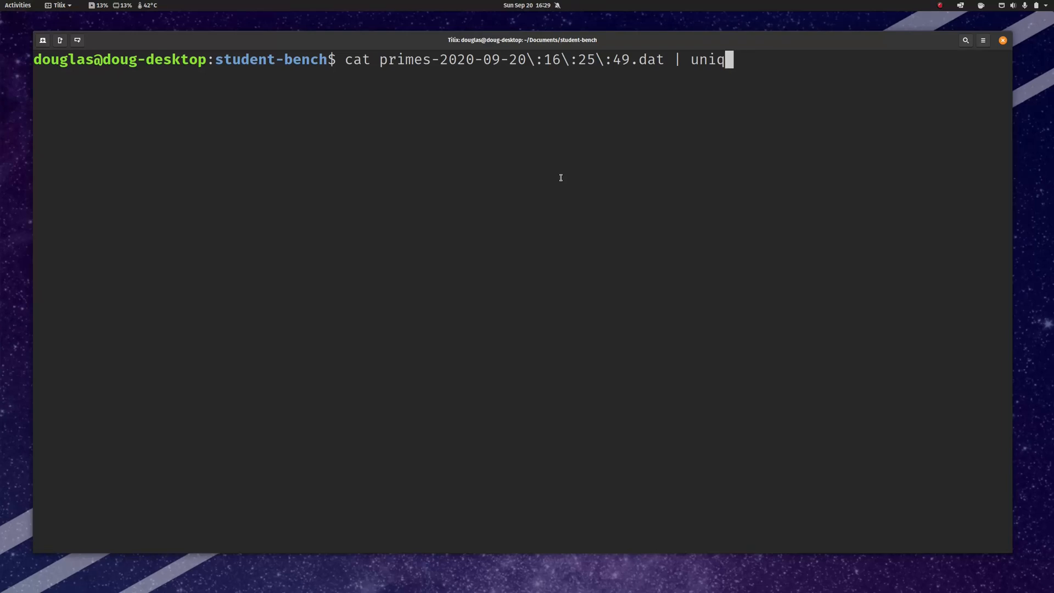
key("BackSpace")
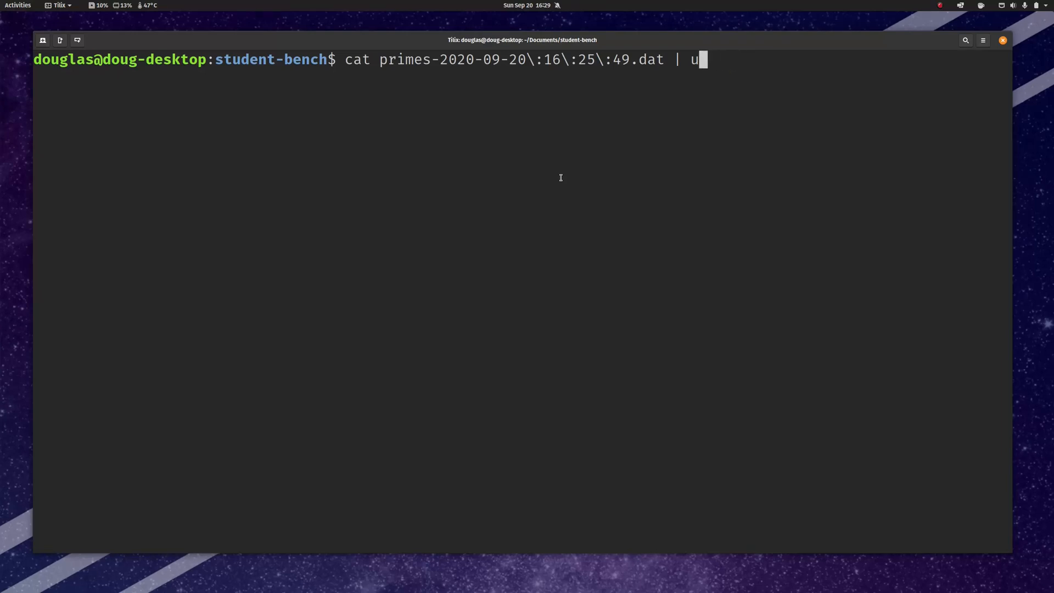
type("sort -n")
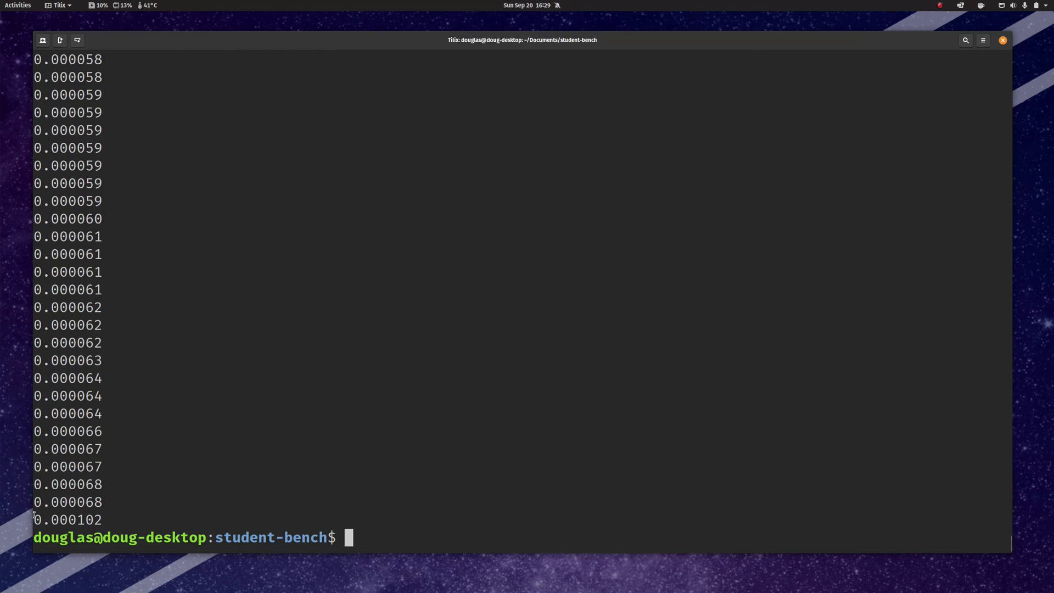
type("cat primes-2020-09-20\\:16\\:25\\:49.dat | sort -n |")
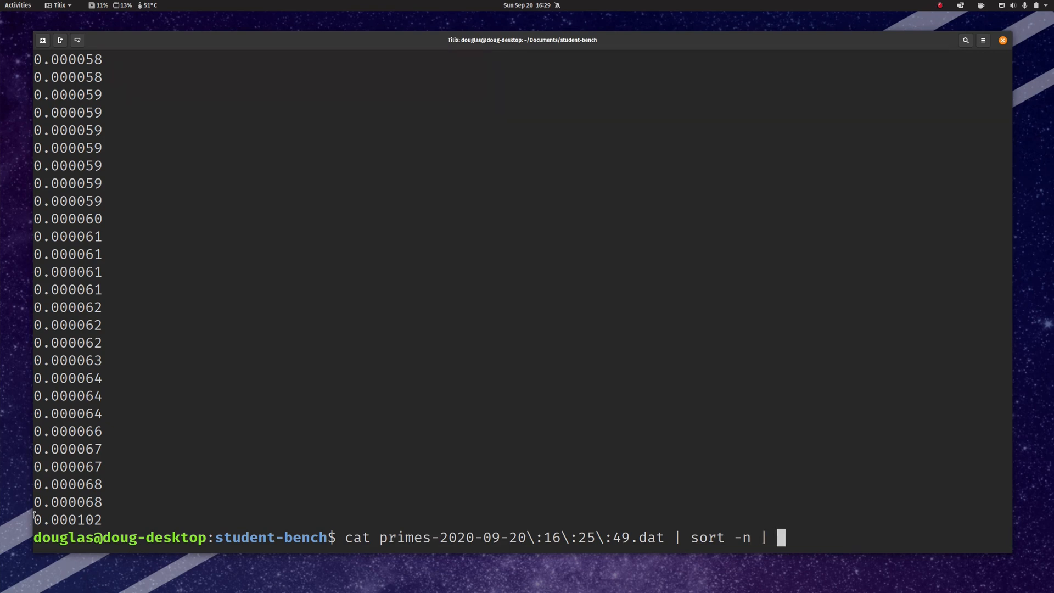
key("Return")
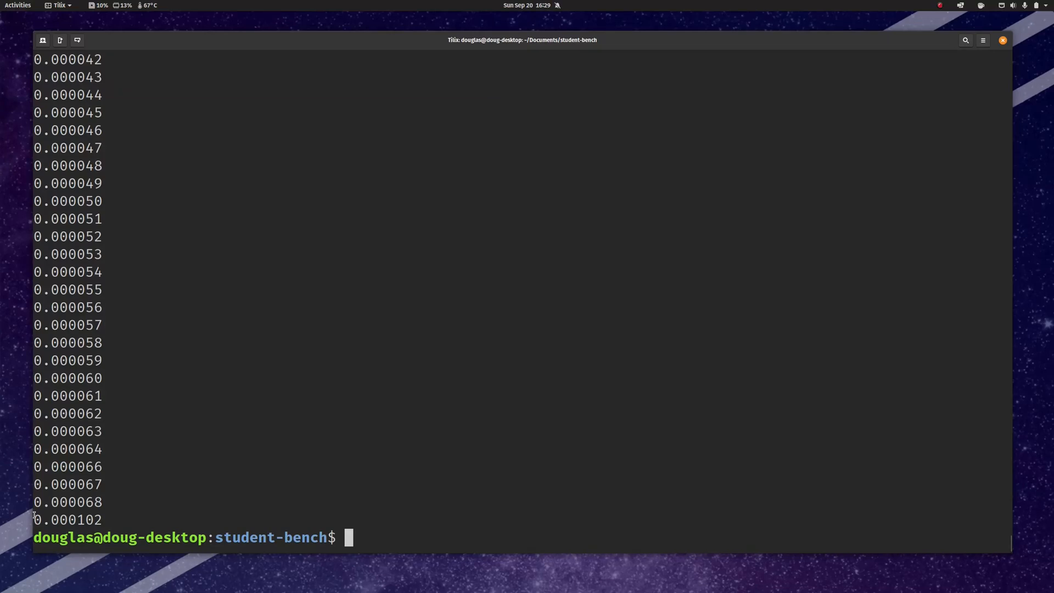
Step: Count the unique timings with | wc -l (34), then start a wc -l on the primes file
type("cat primes-2020-09-20\\:16\\:25\\:49.dat | sort -n | uniq |")
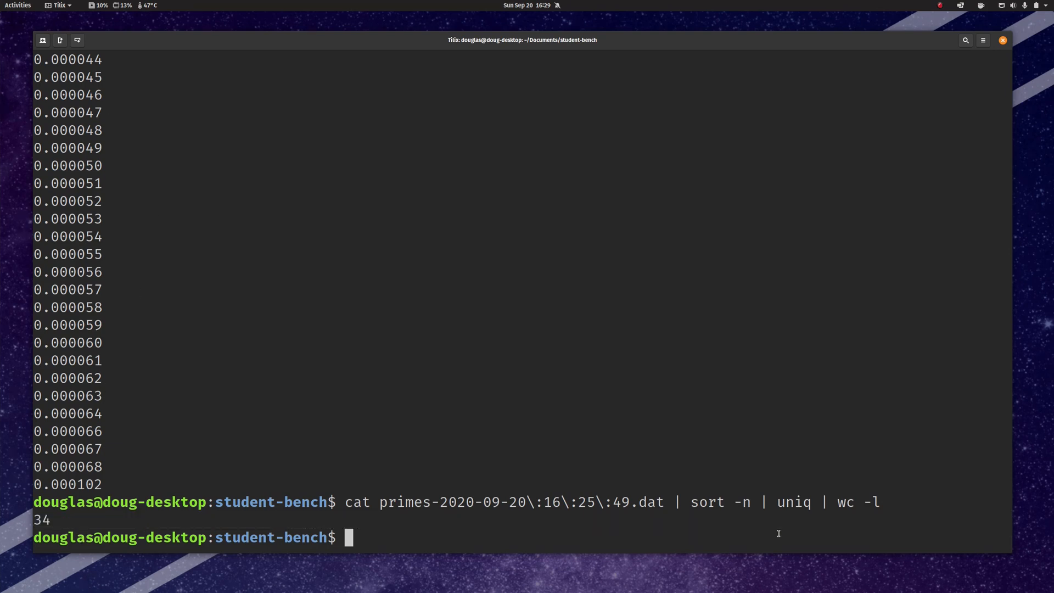
type("wc -l primes-2020-09-20\\:16\\:25\\:49.dat")
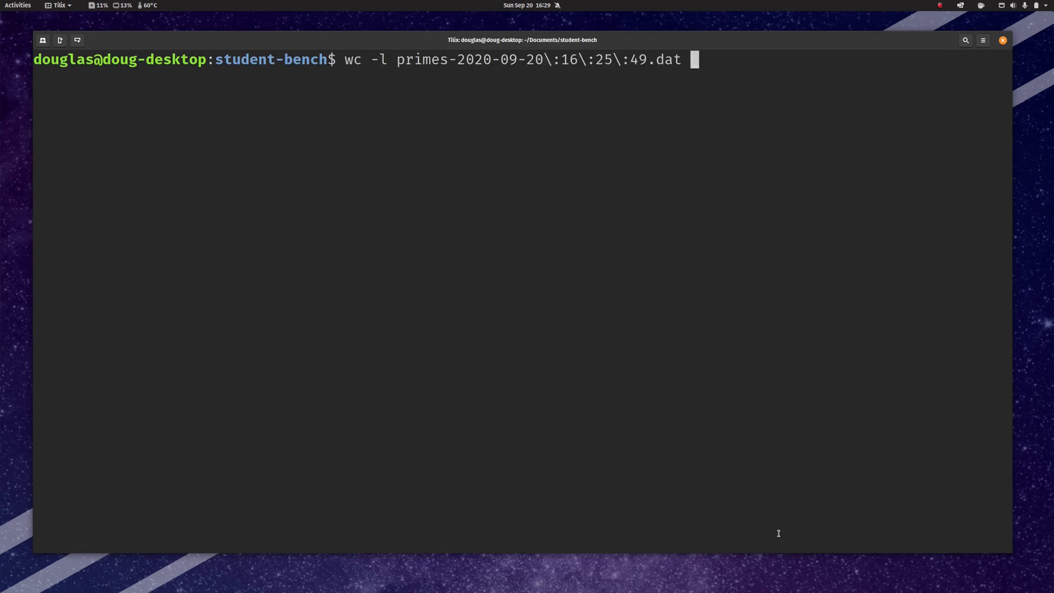
Step: Redirect the sorted unique timings into unique.dat instead of counting them
type("cat primes-2020-09-20\\:16\\:25\\:49.dat | sort -n | uniq | wc -l")
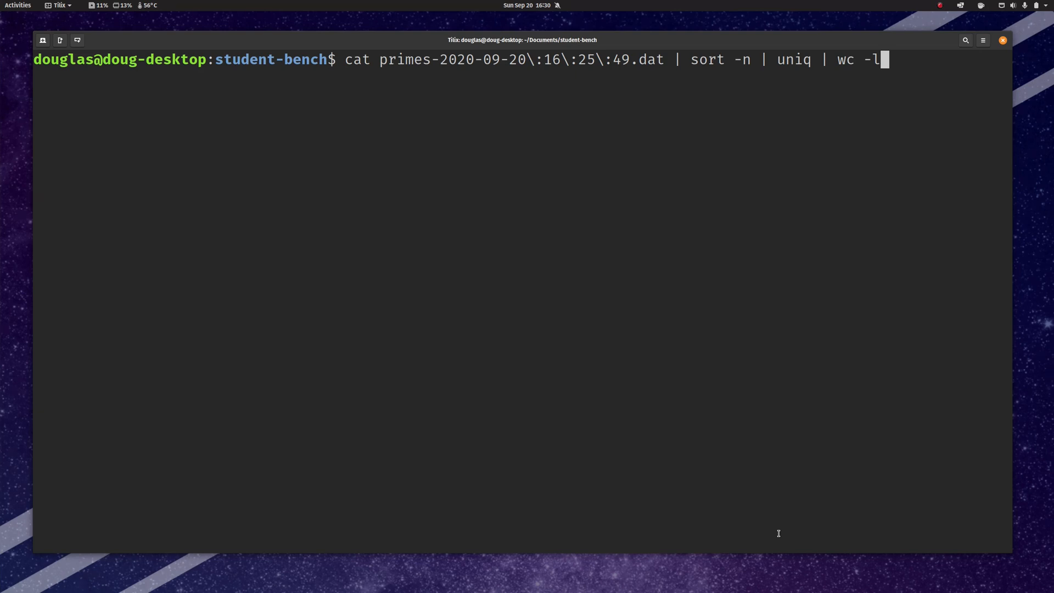
key("Backspace")
type("wc -l")
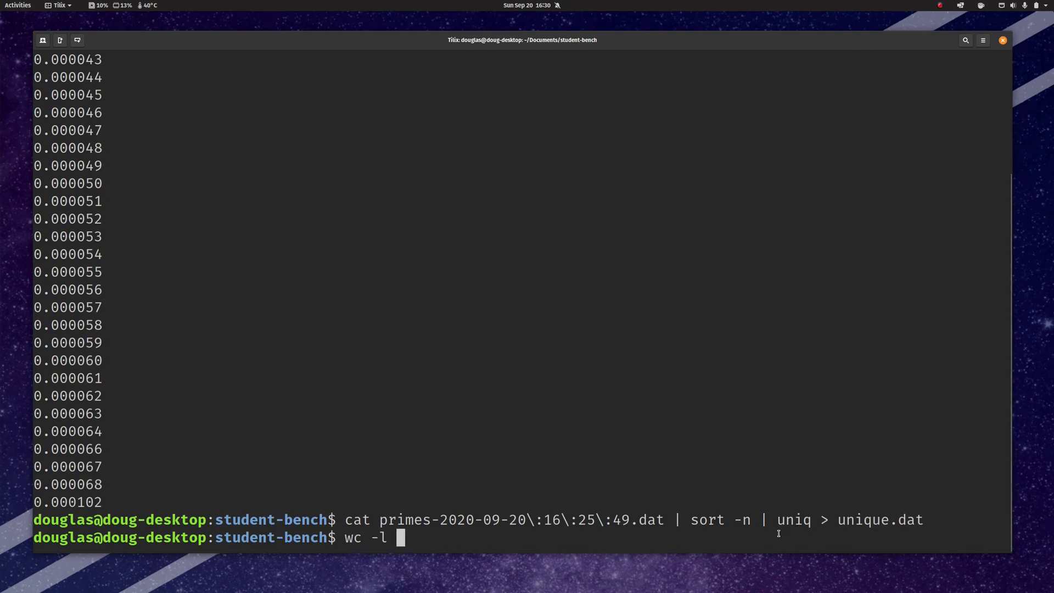
type("unique.dat")
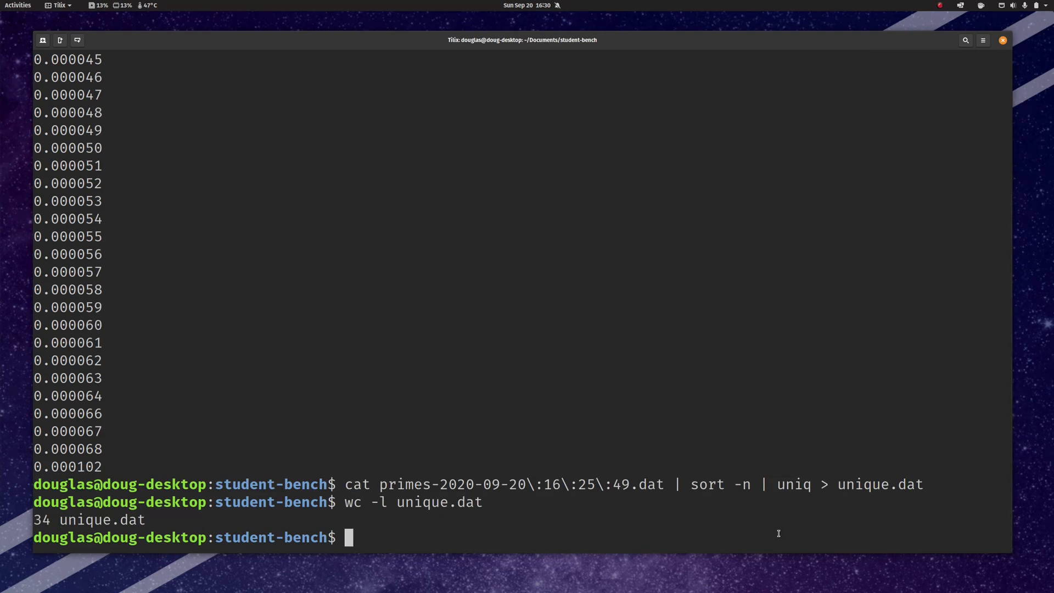
Step: Remove unique.dat, list the folder, and retype the uniq > unique.dat pipeline
type("rm unique.dat")
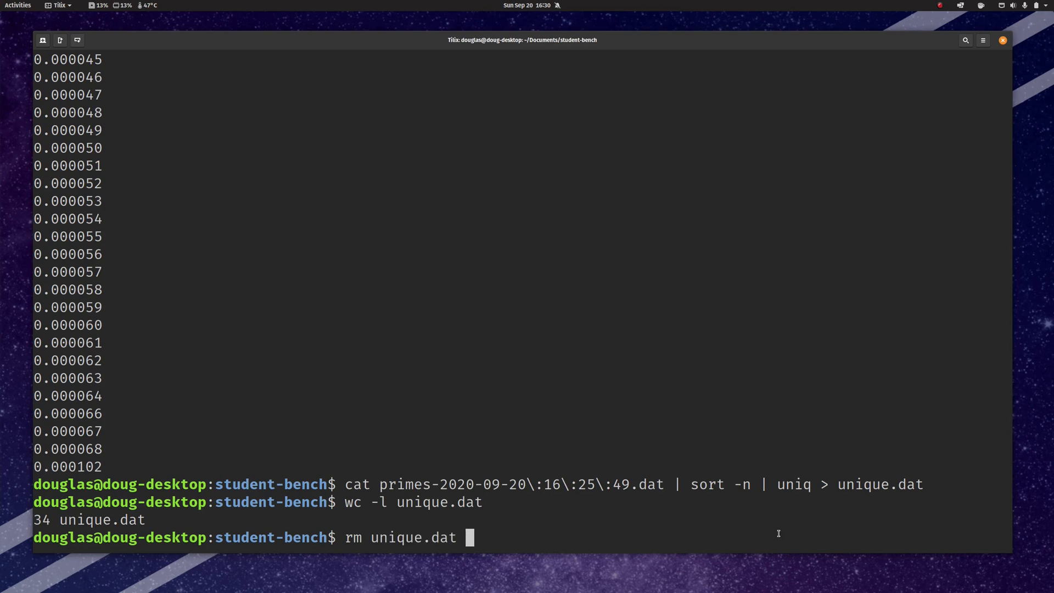
type("ls")
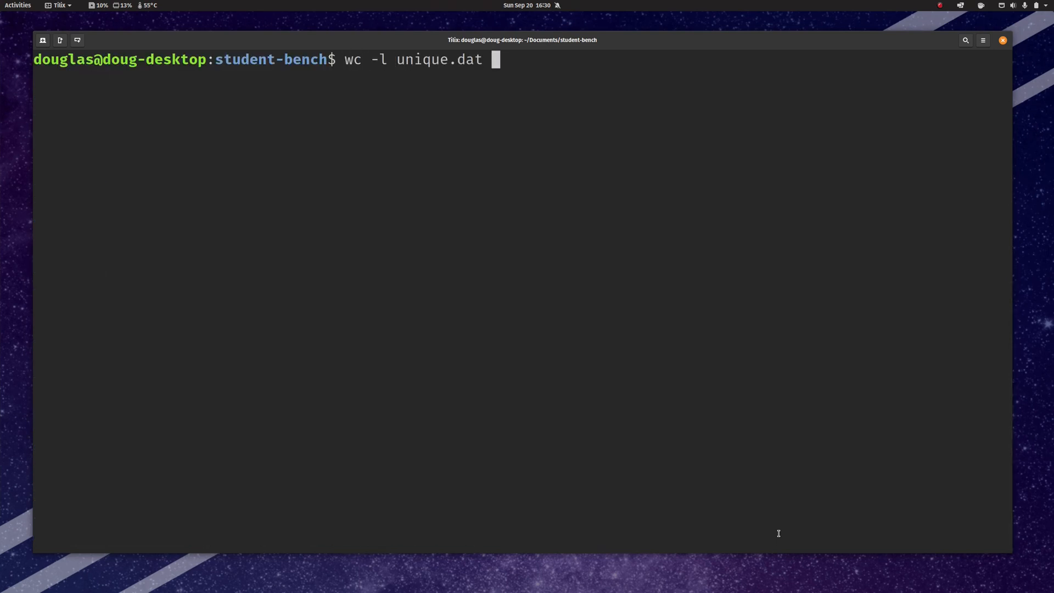
type("cat primes-2020-09-20\\:16\\:25\\:49.dat | sort -n | uniq > unique.dat")
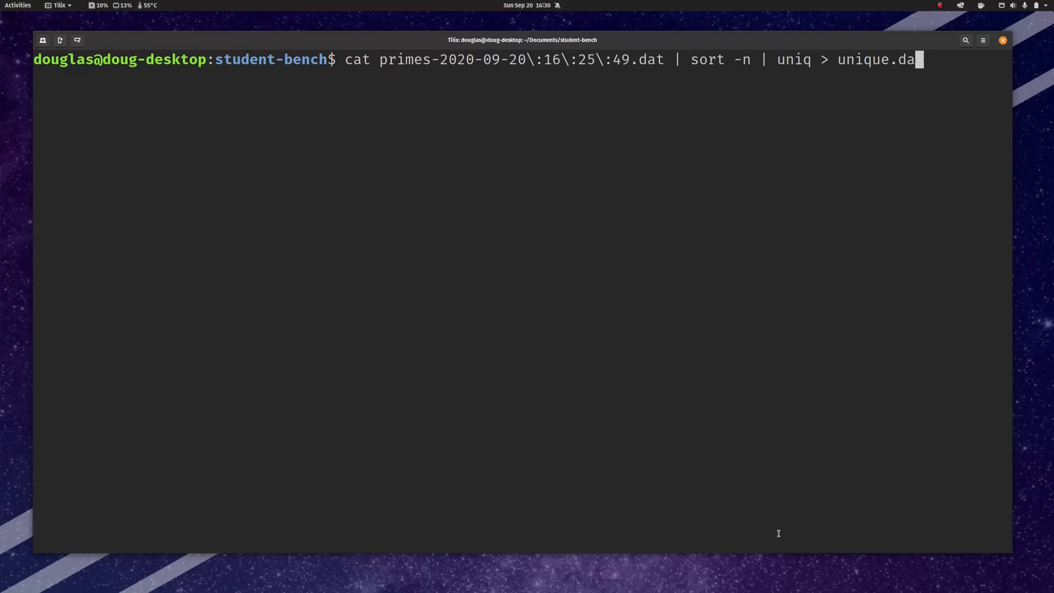
key("ctrl+u")
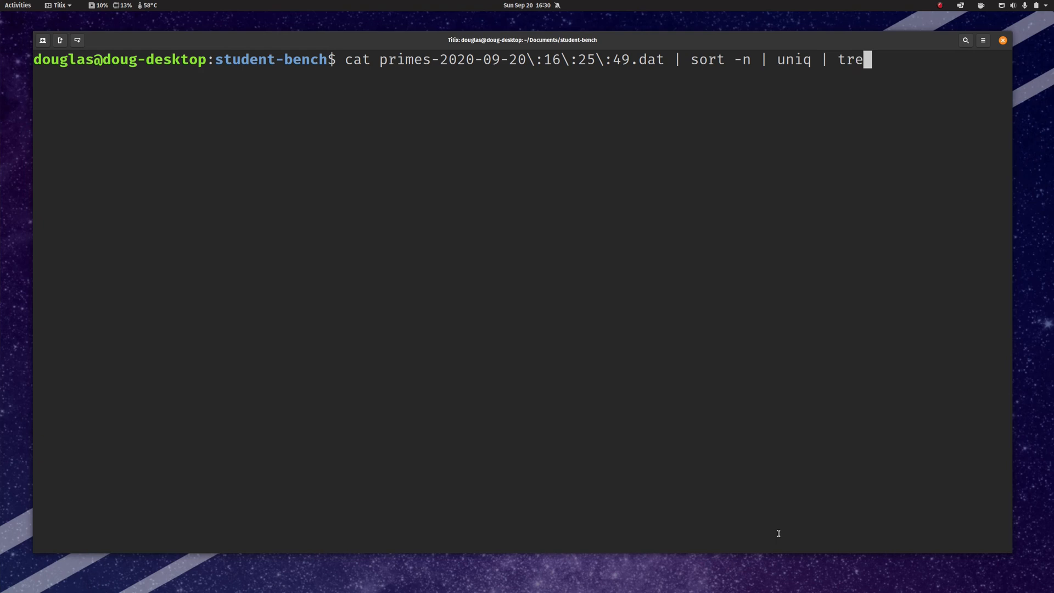
Step: Run the pipeline with tee unique.dat | wc -l so it saves the file and reports 34 lines
type("e")
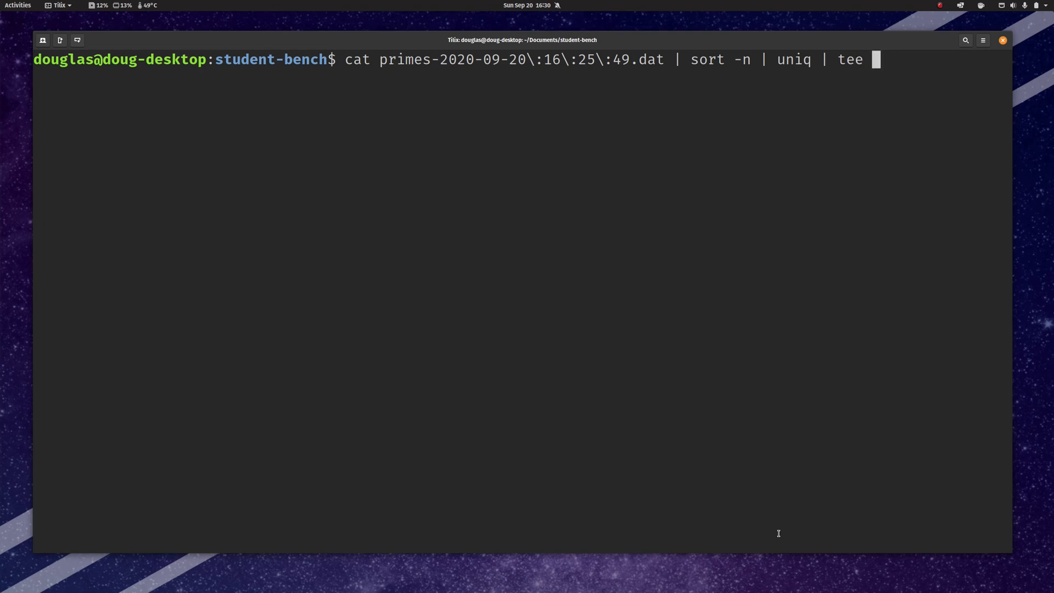
type("unique.dat |")
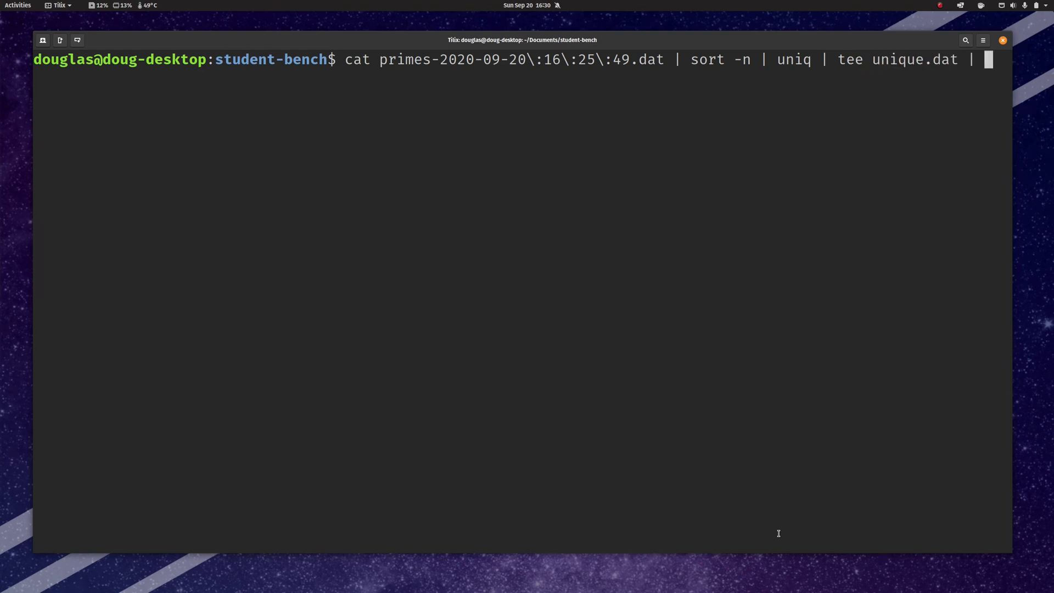
type("wc -l")
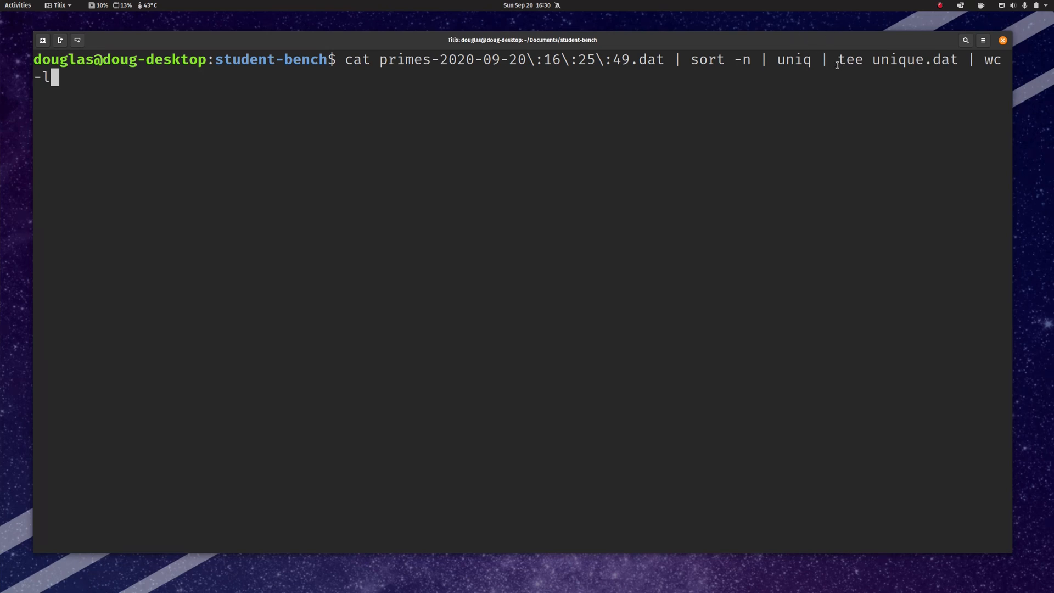
double_click(793, 59)
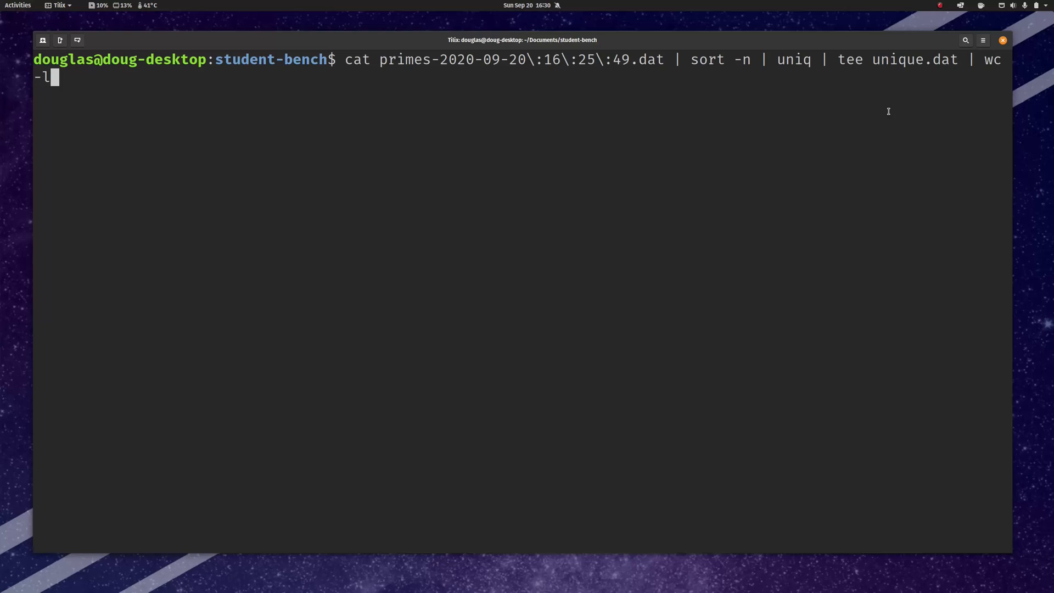
key("Return")
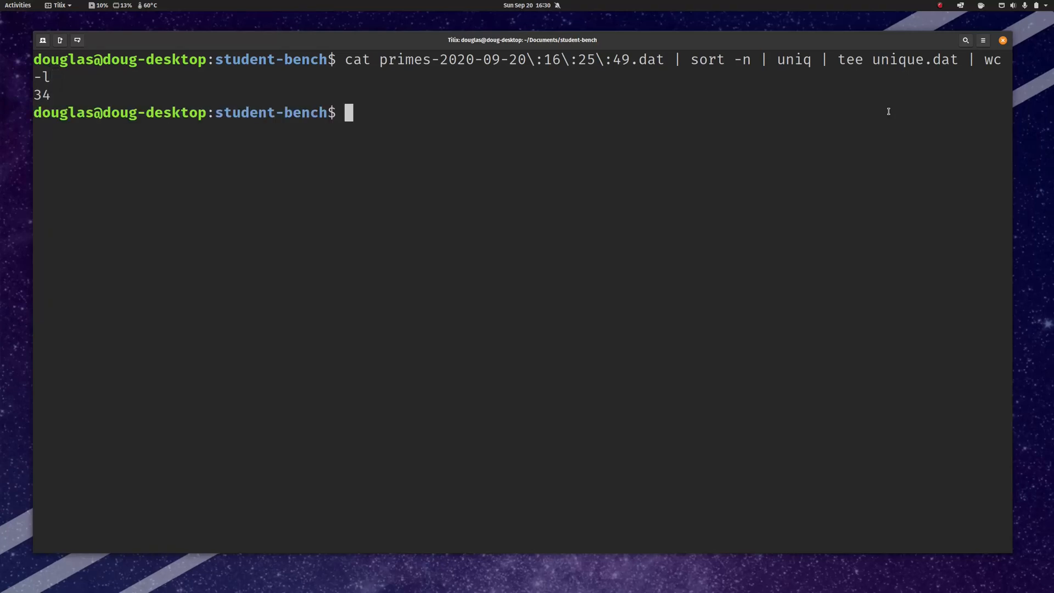
mouse_move(53, 99)
type("ls")
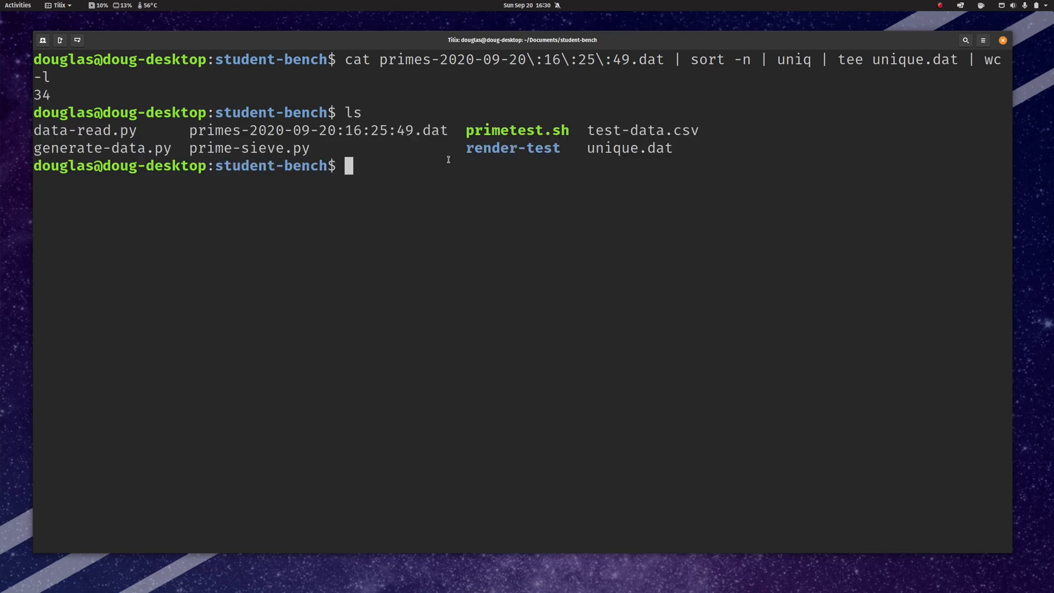
Step: Confirm unique.dat appears in the folder listing
double_click(628, 149)
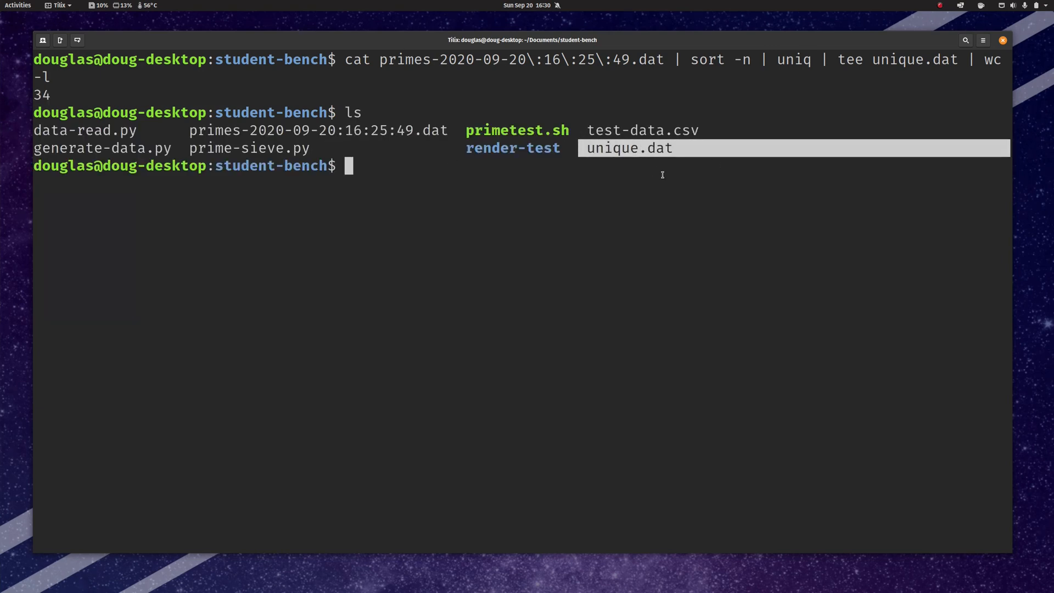
type("nvi")
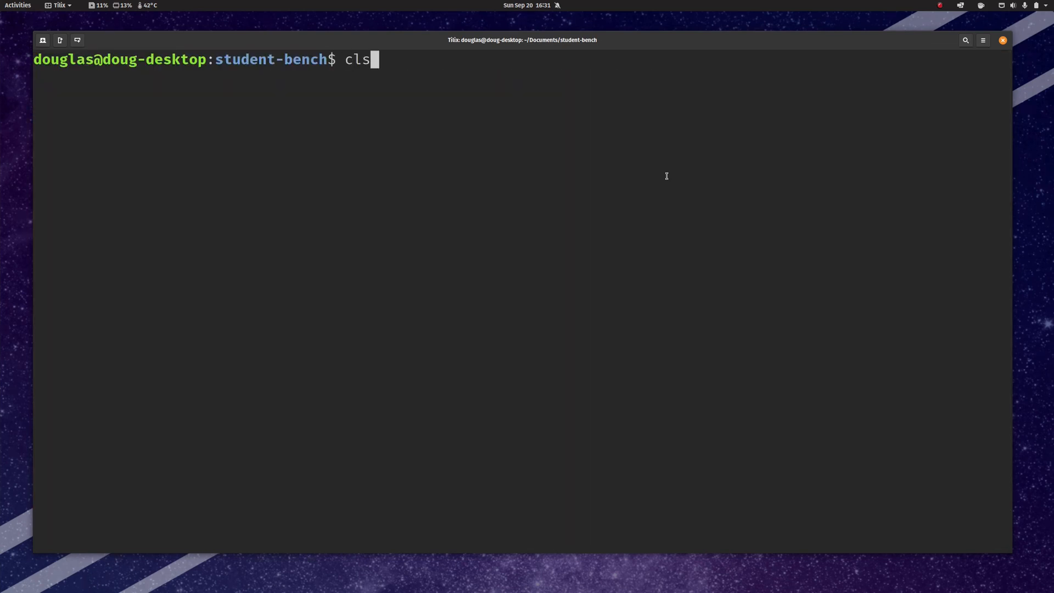
Step: Take the ten largest unique timings with tail and pipe them into mean (6.72e-05)
type("cat primes-2020-09-20\\:16\\:25\\:49.dat | sort -n | uniq | tee unique.dat | wc -l")
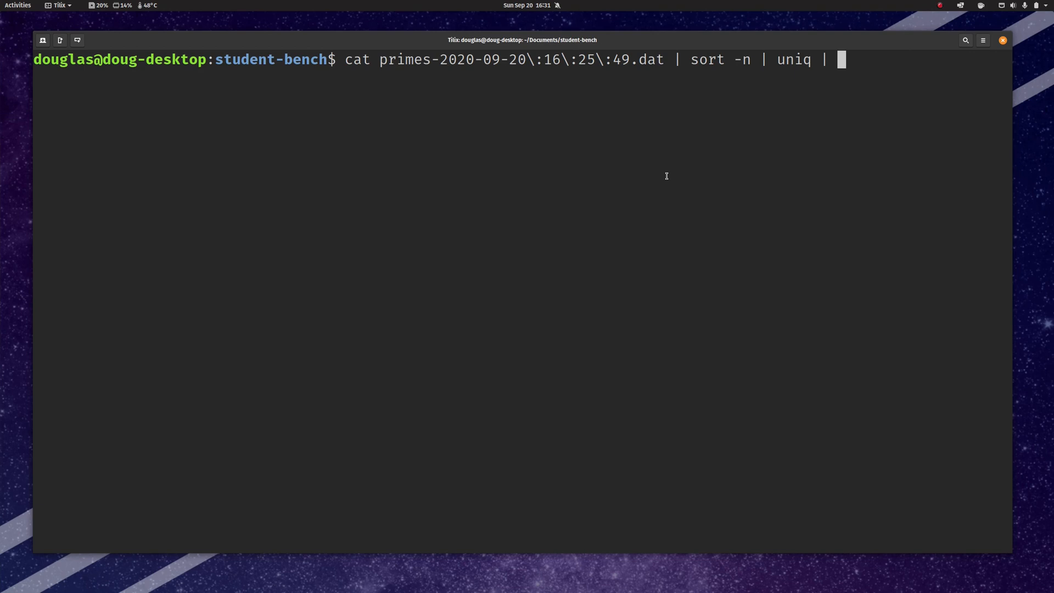
mouse_move(820, 61)
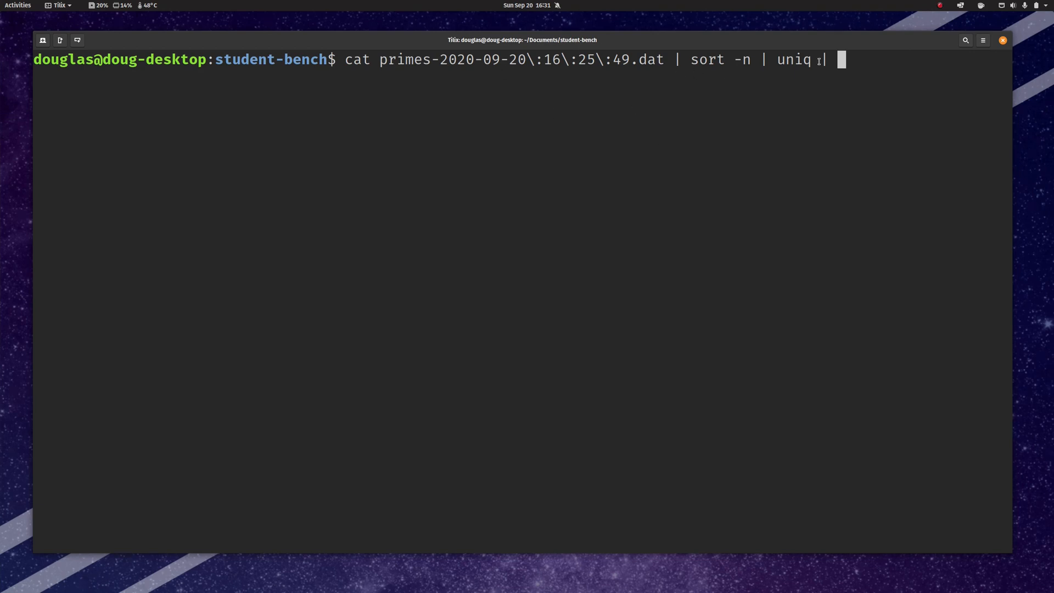
type("tail")
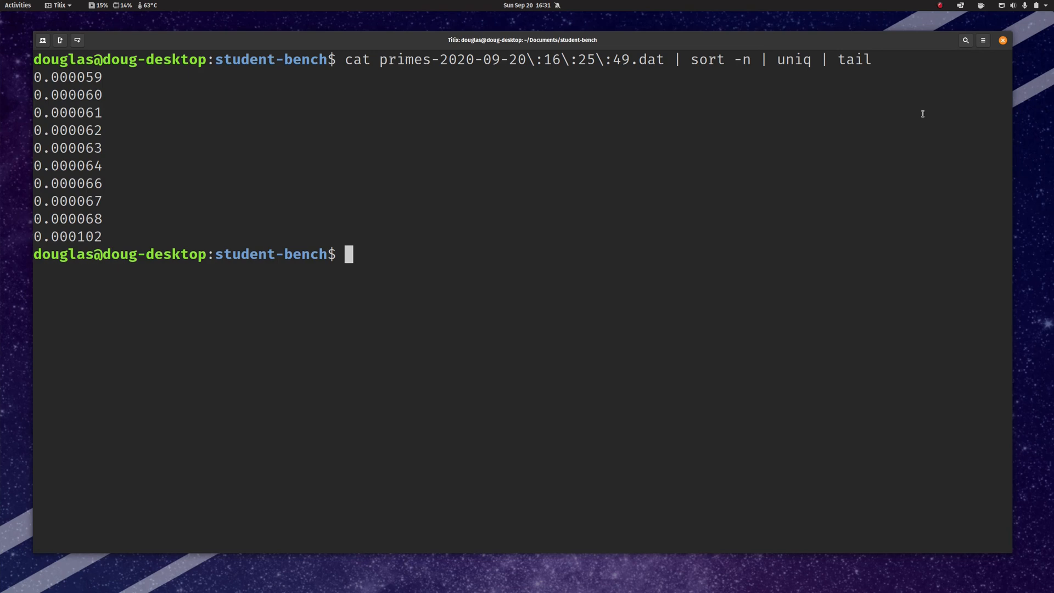
key("Up")
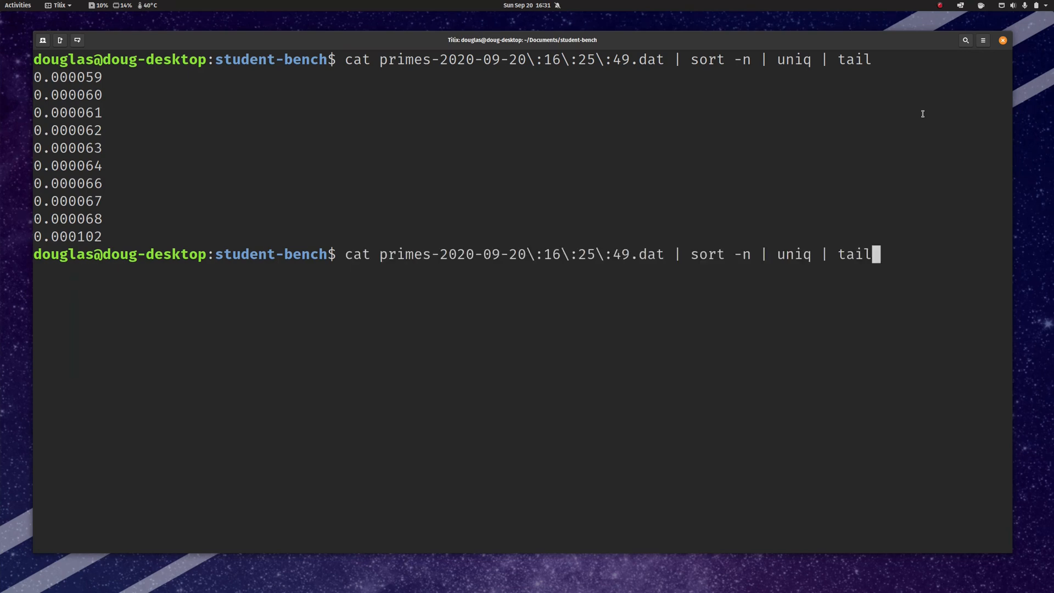
type("| me")
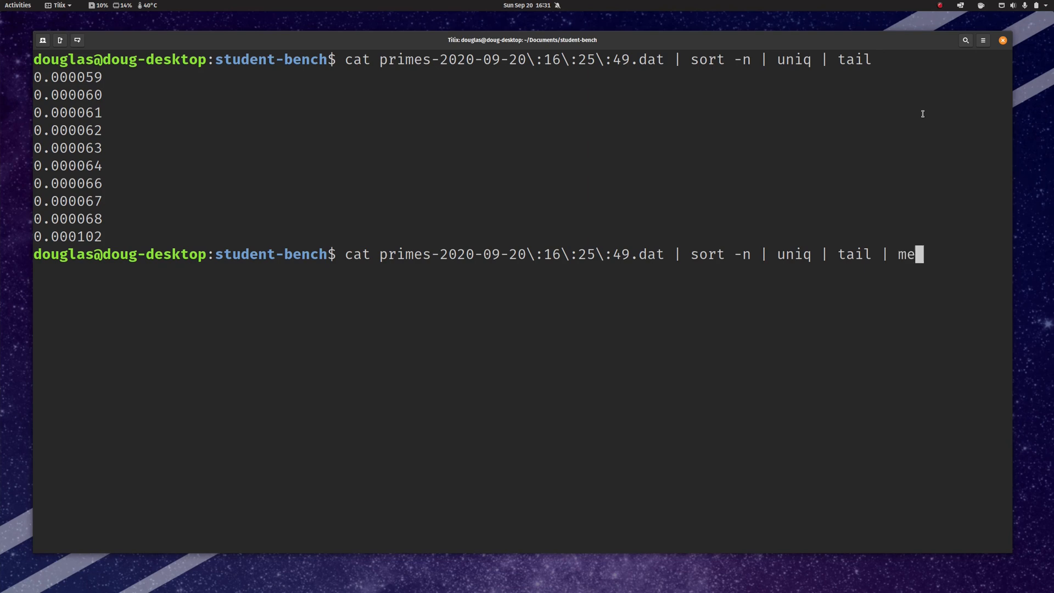
type("an")
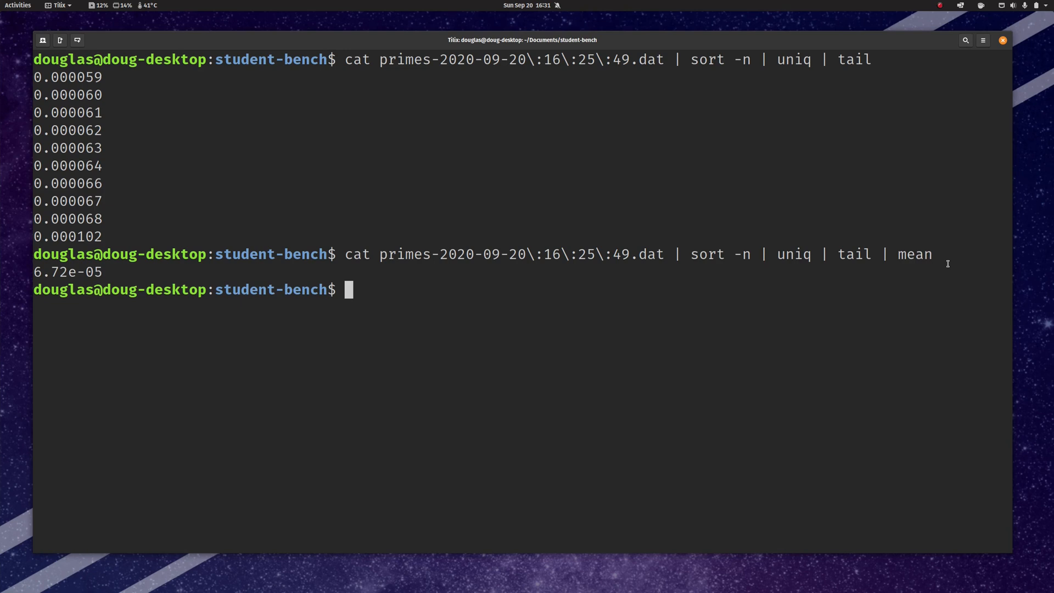
Step: Insert tee biggest.dat before mean so the ten largest timings are also saved to file
key("Up")
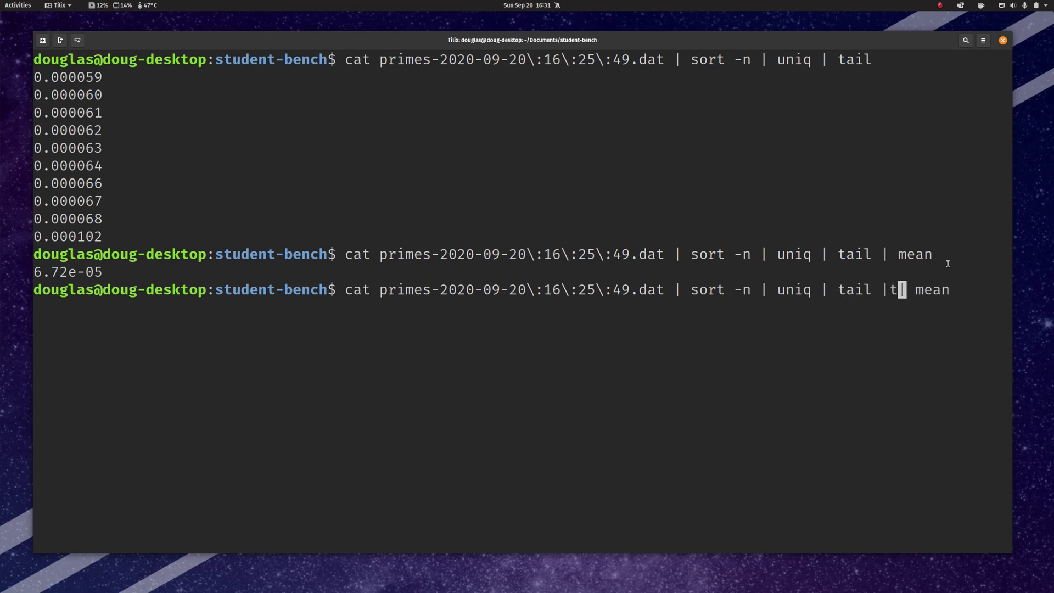
type("ee")
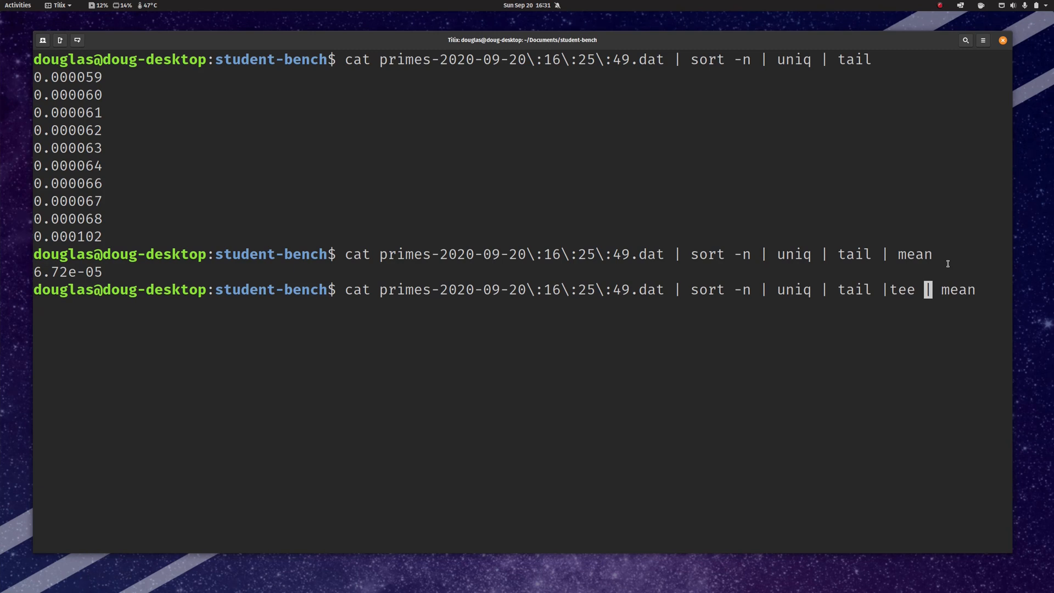
type("biggest.dat")
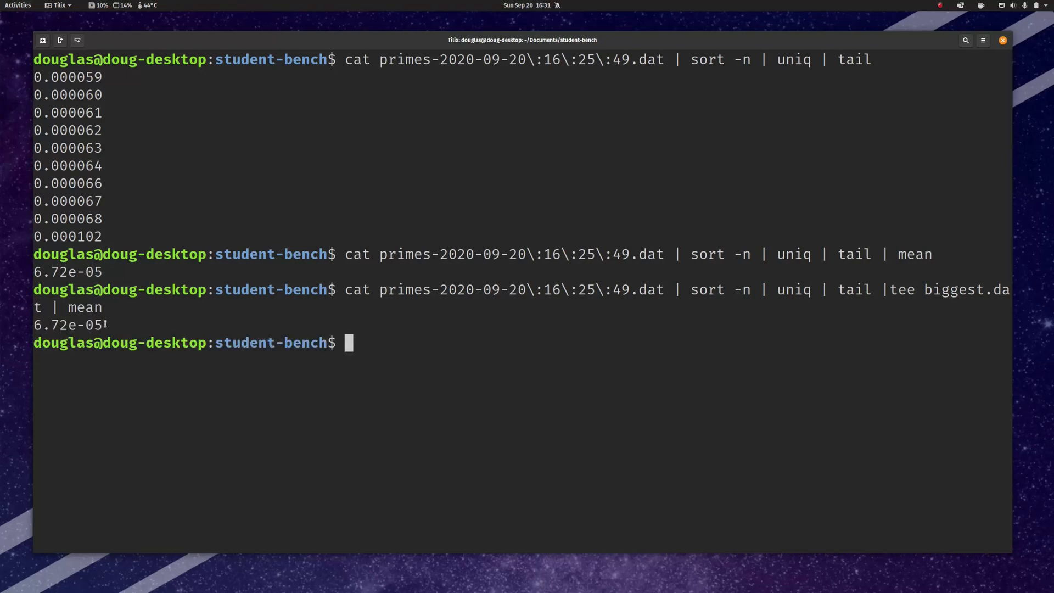
type("nvim")
type("ls")
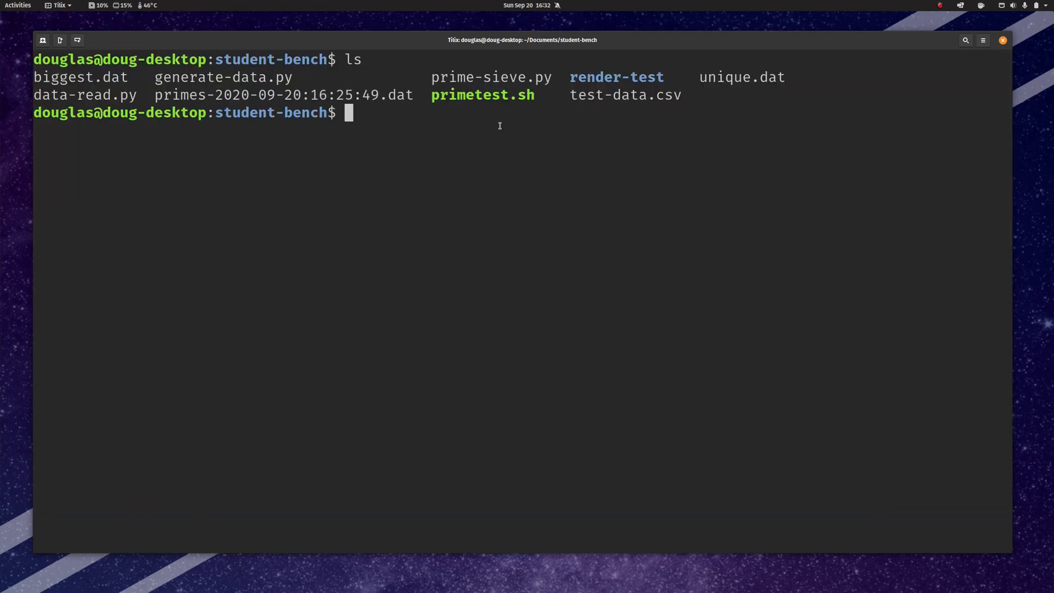
Step: Glance at primetest.sh in nvim, then run python3 prime-sieve.py 100 several times
type("nvsim primetest.sh")
type("py")
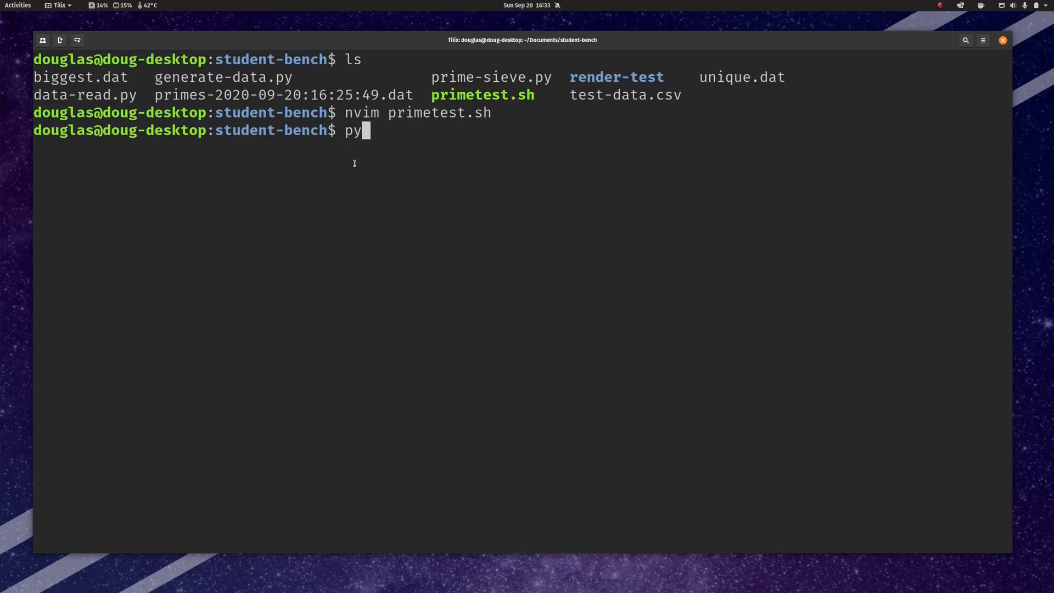
type("thon3 prime-sieve.py 100")
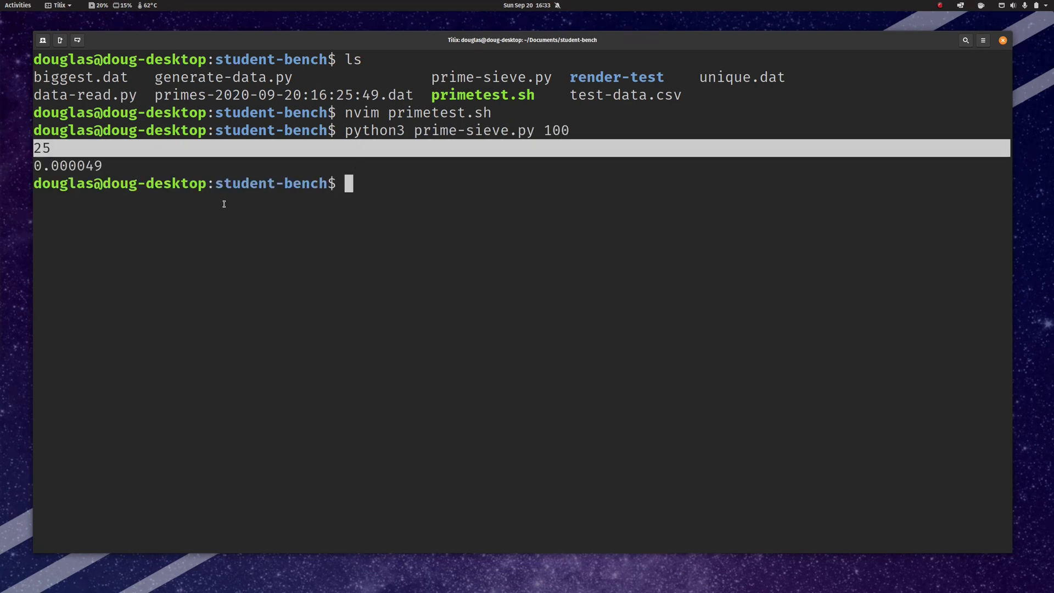
mouse_move(10, 191)
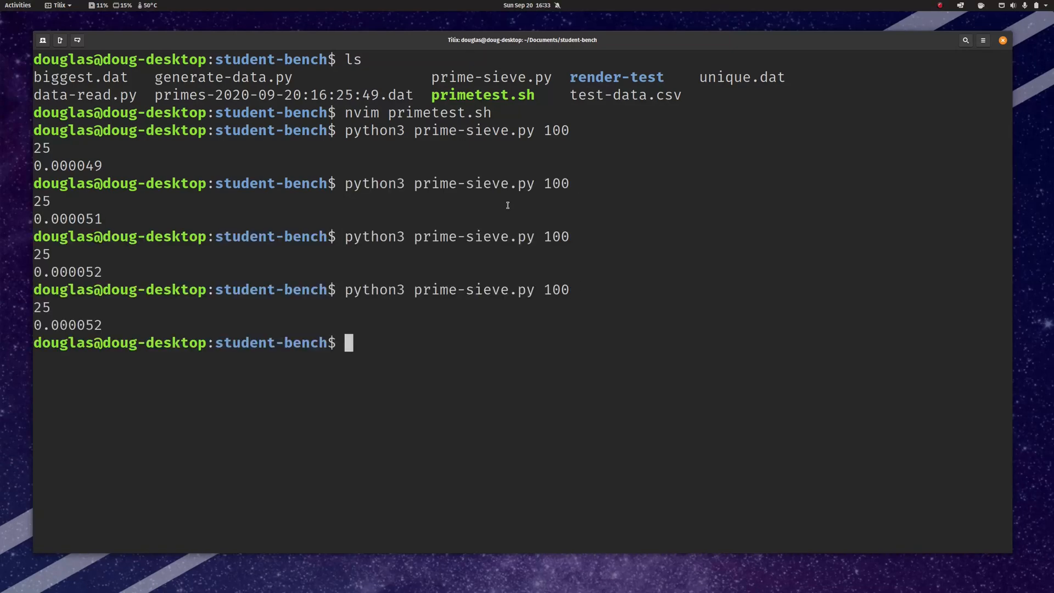
double_click(41, 308)
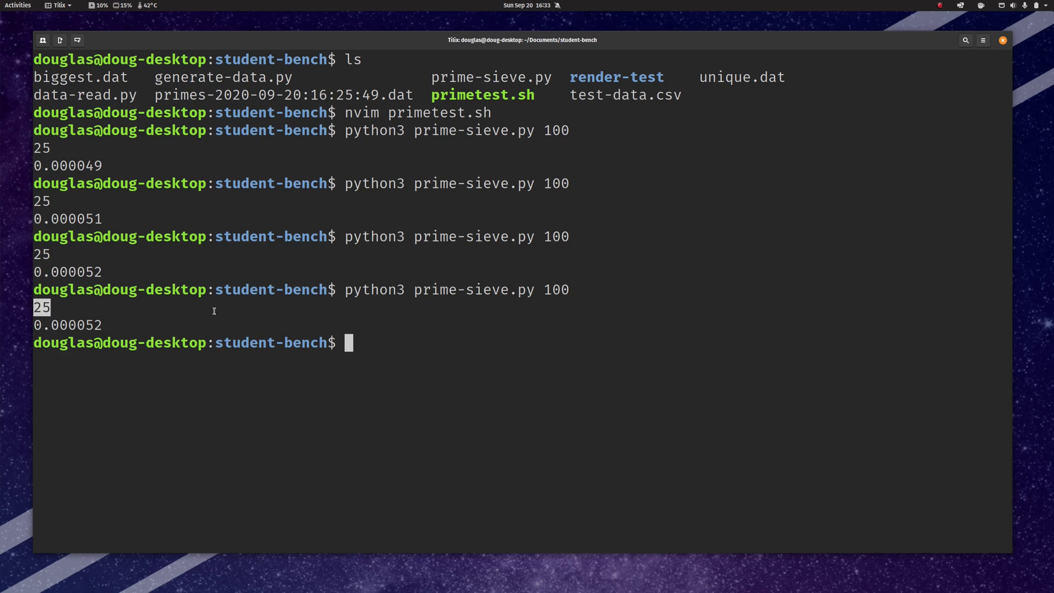
type("python3 prime-sieve.py 100")
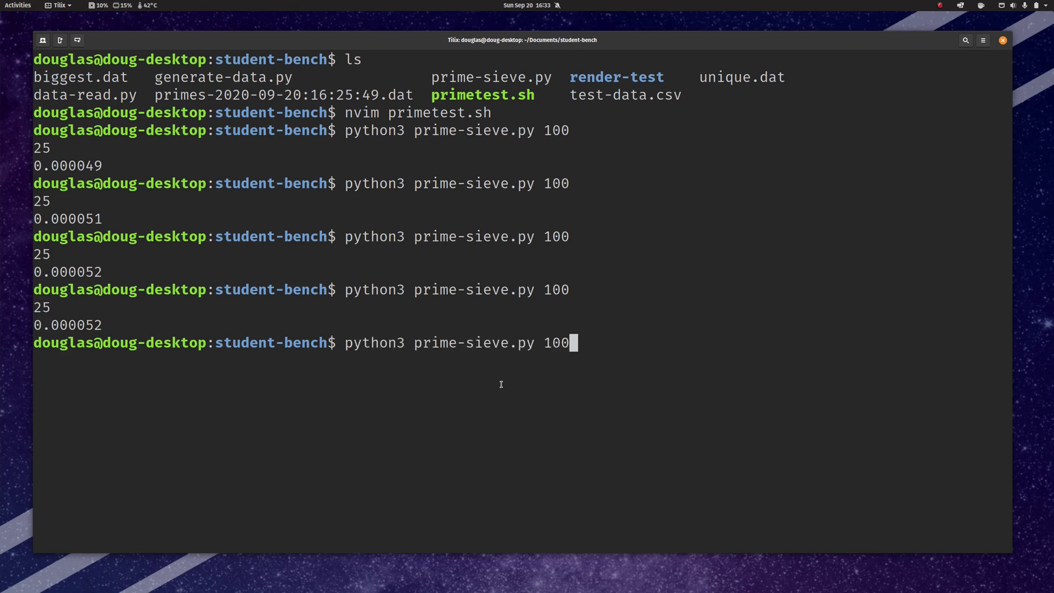
Step: Rerun prime-sieve.py 100 with 2> /dev/null so only the timing 0.000044 prints
type("@.")
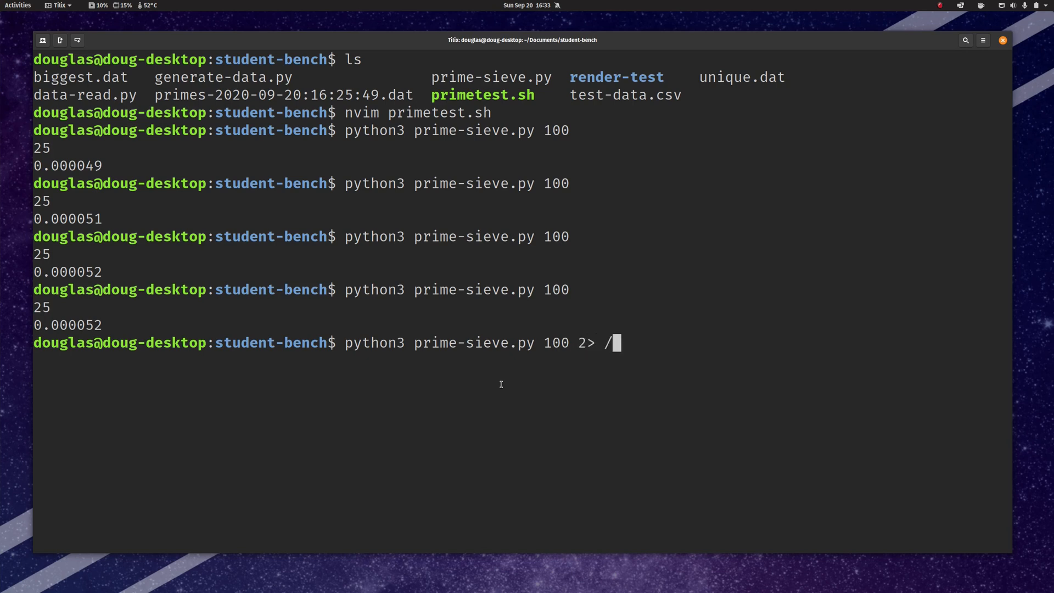
type("dev/null")
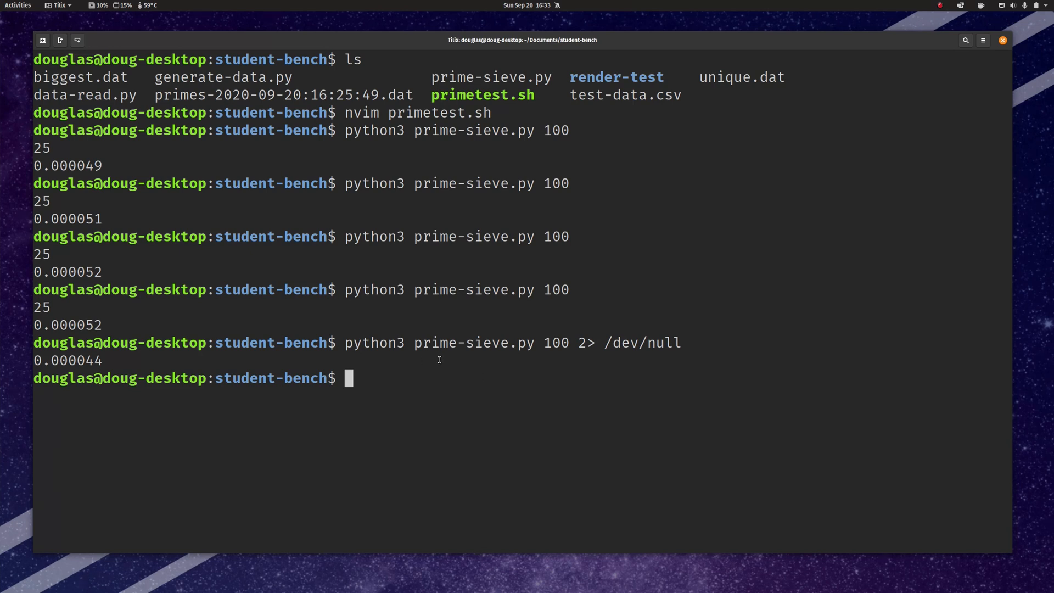
type("python3 prime-sieve.py 100 | tee -a primes-$DATE.dat")
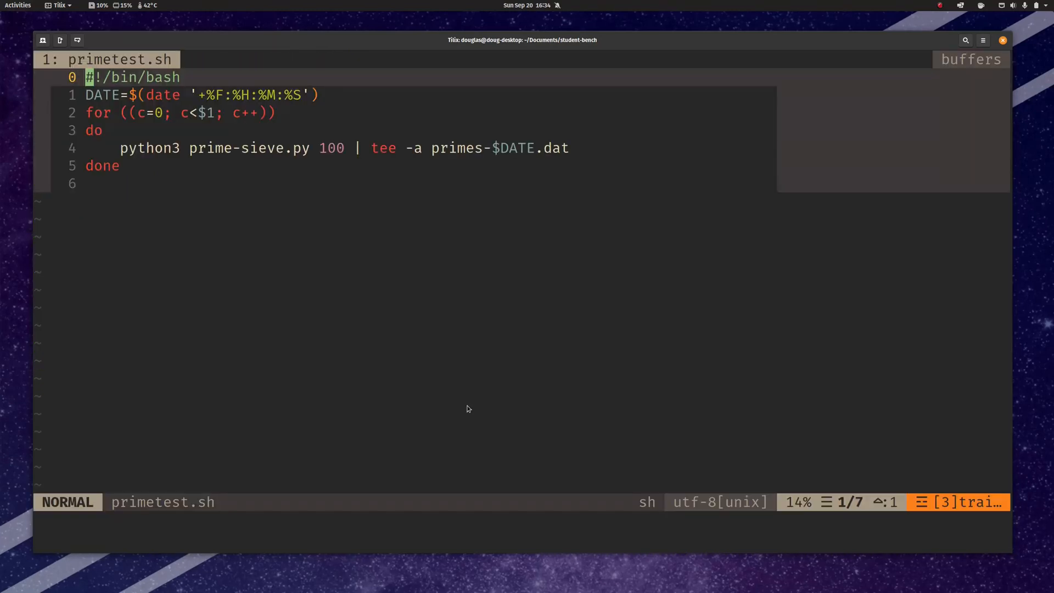
mouse_move(244, 130)
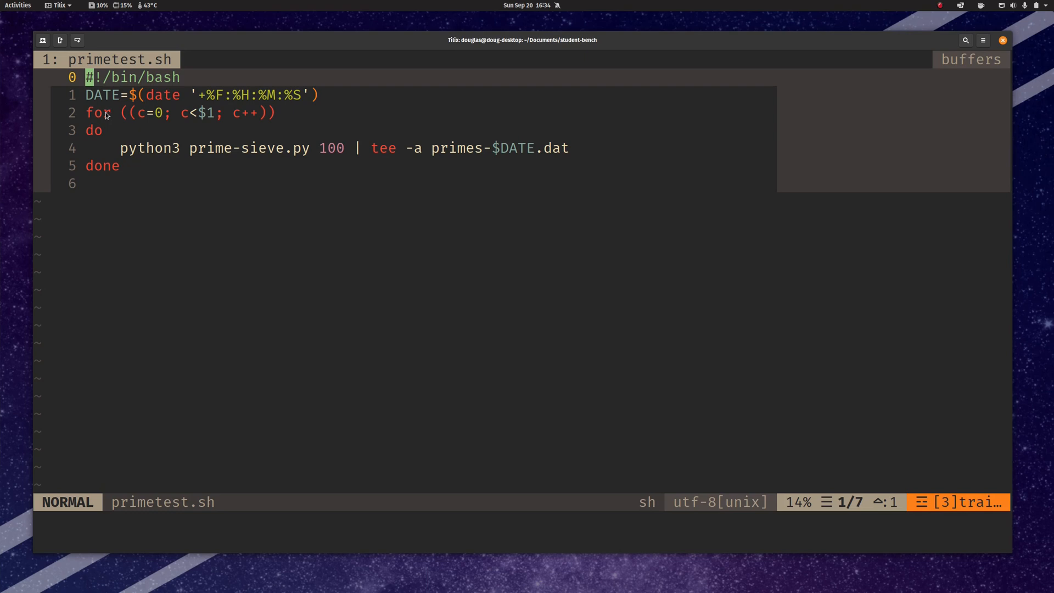
mouse_move(581, 163)
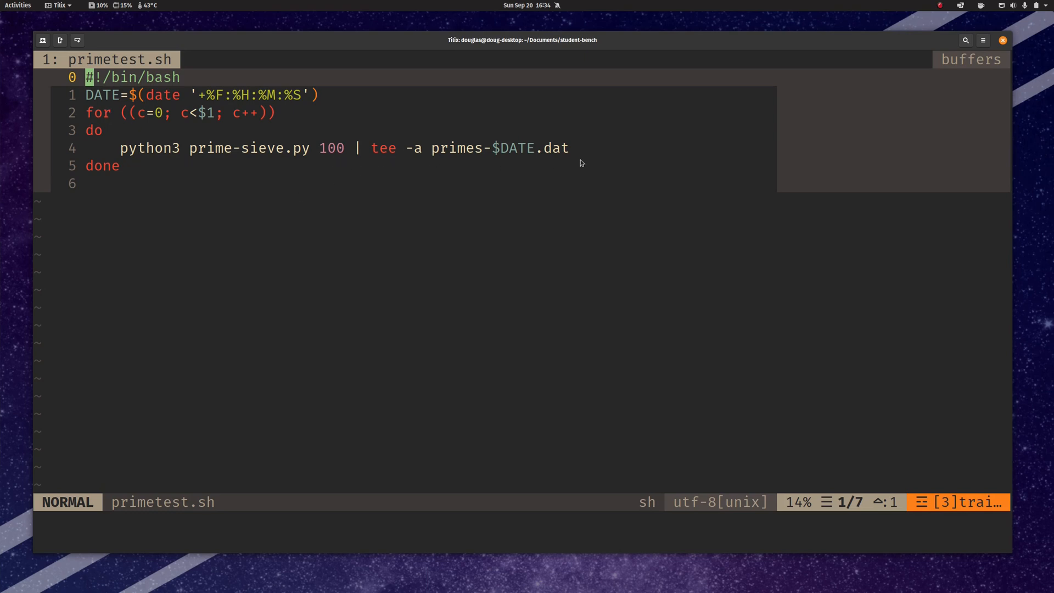
mouse_move(324, 179)
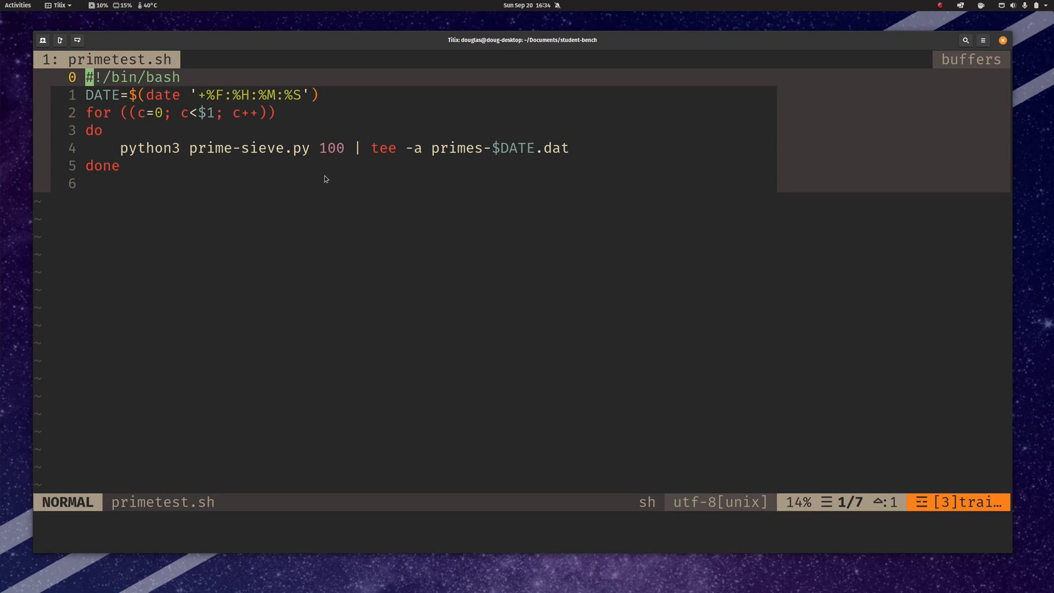
Step: Quit Neovim after reviewing primetest.sh's loop, returning to the shell
type(":q")
type("./p")
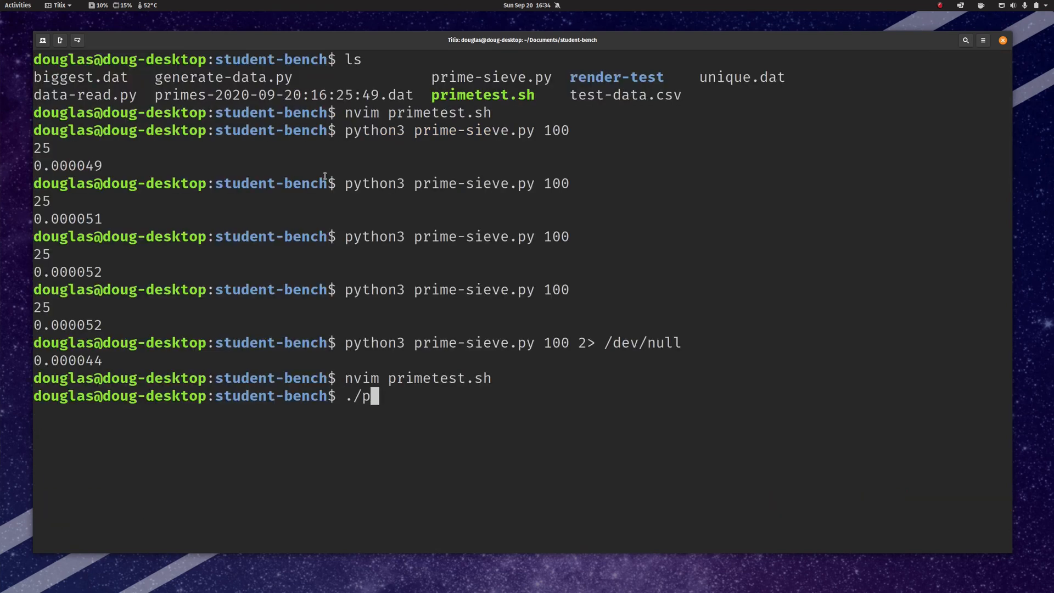
Step: Run ./primetest.sh 100 2> /dev/null | mean (4.555e-05) and list the new primes .dat file
type("rimetest.sh 100")
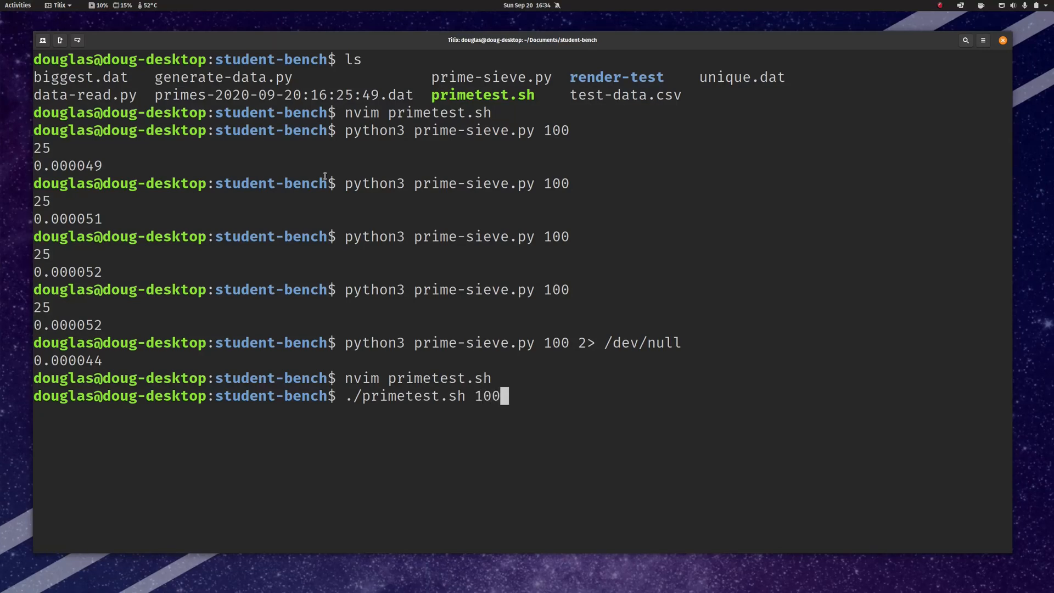
type("|")
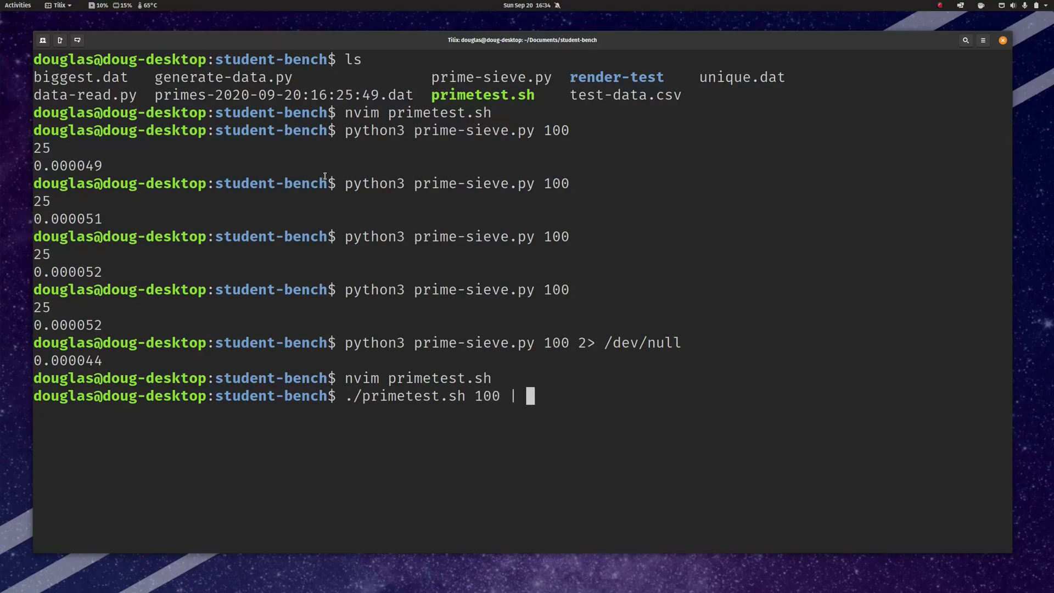
type("mean")
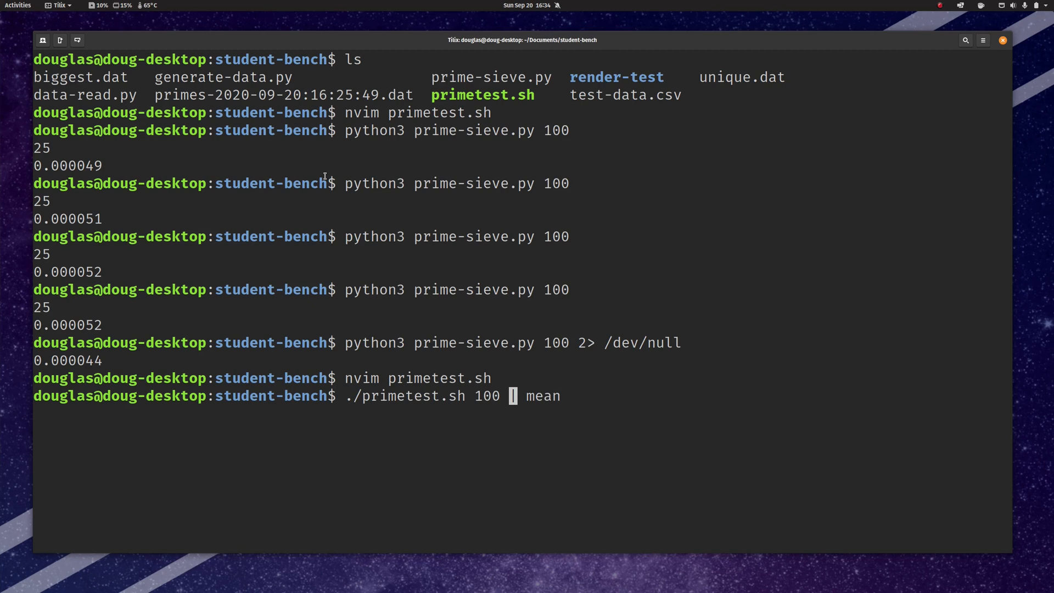
type("2> /devb")
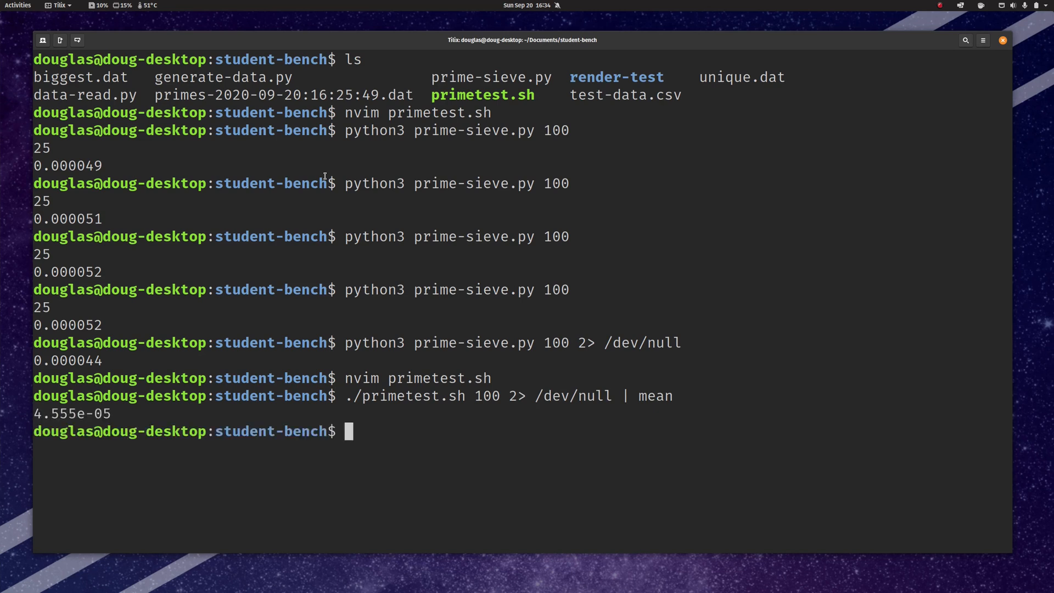
type("ls")
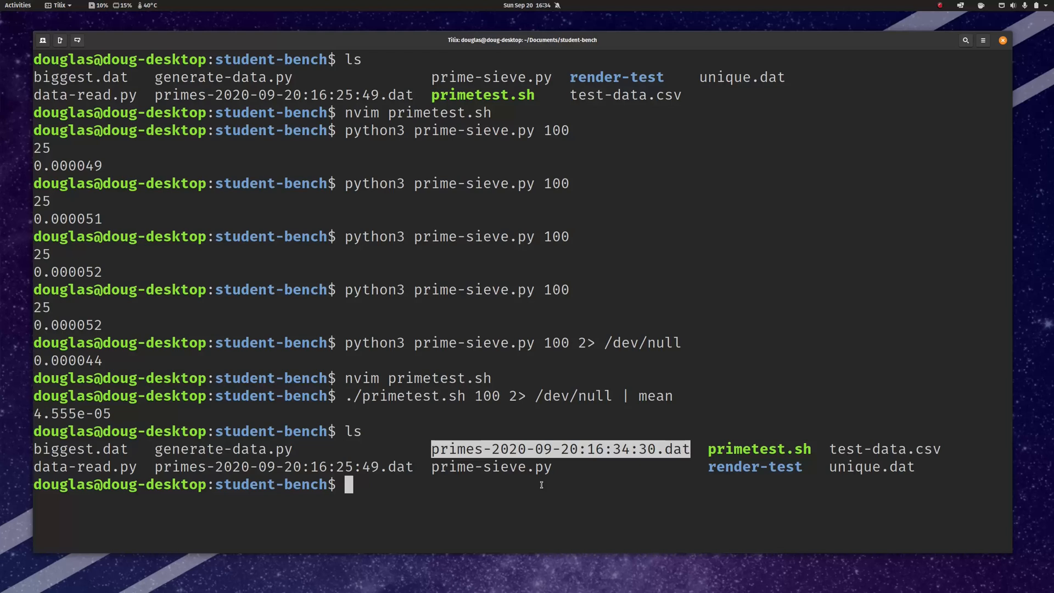
Step: View the new primes-2020-09-20:16:34:30.dat file in nvim, then reopen primetest.sh
type("nvim primes-2020-09-20\\:16\\:34\\:30.dat")
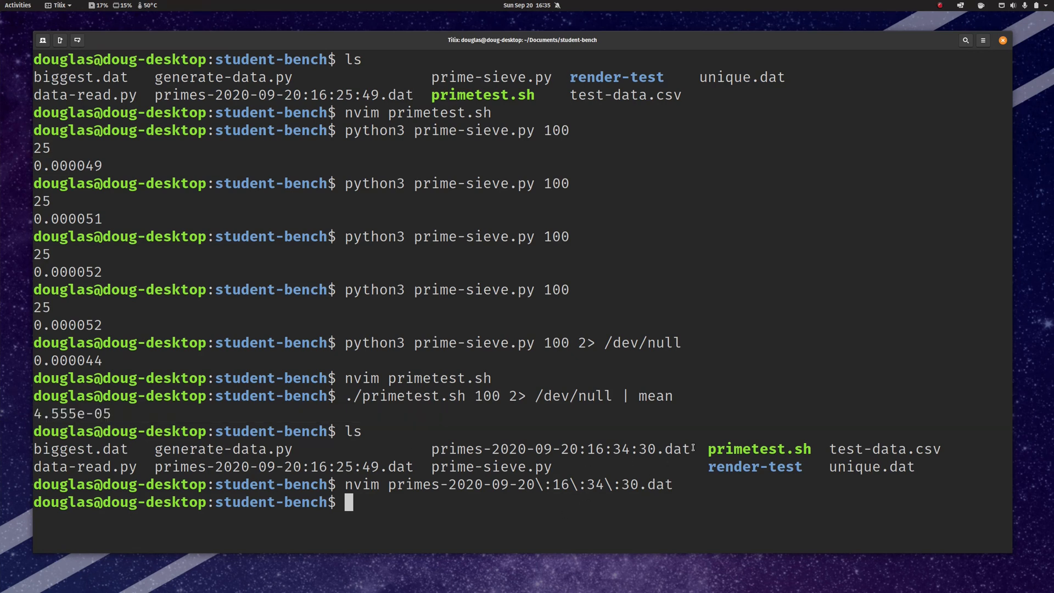
double_click(562, 448)
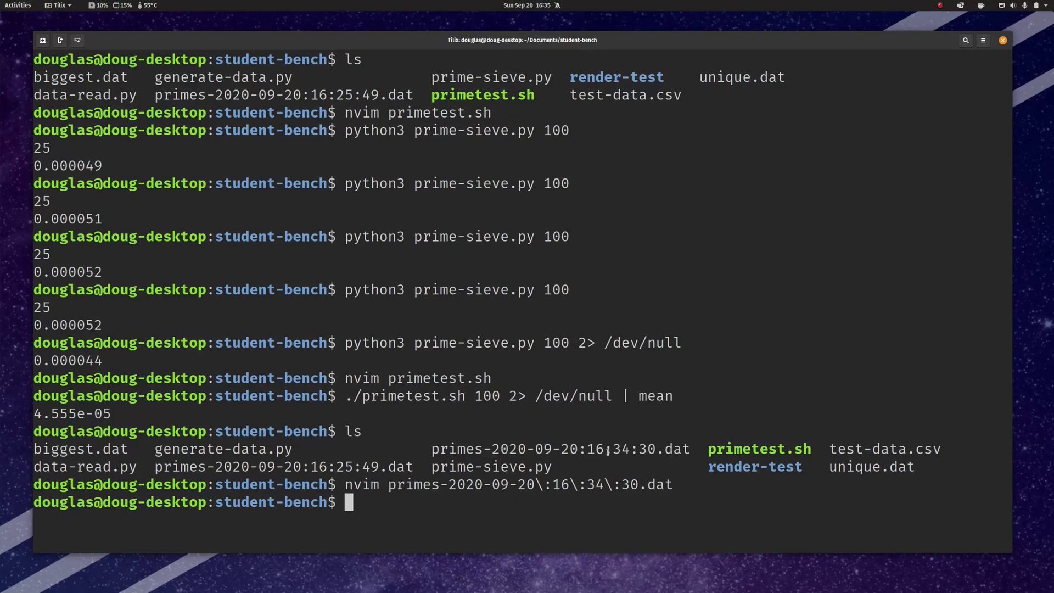
type("nvim")
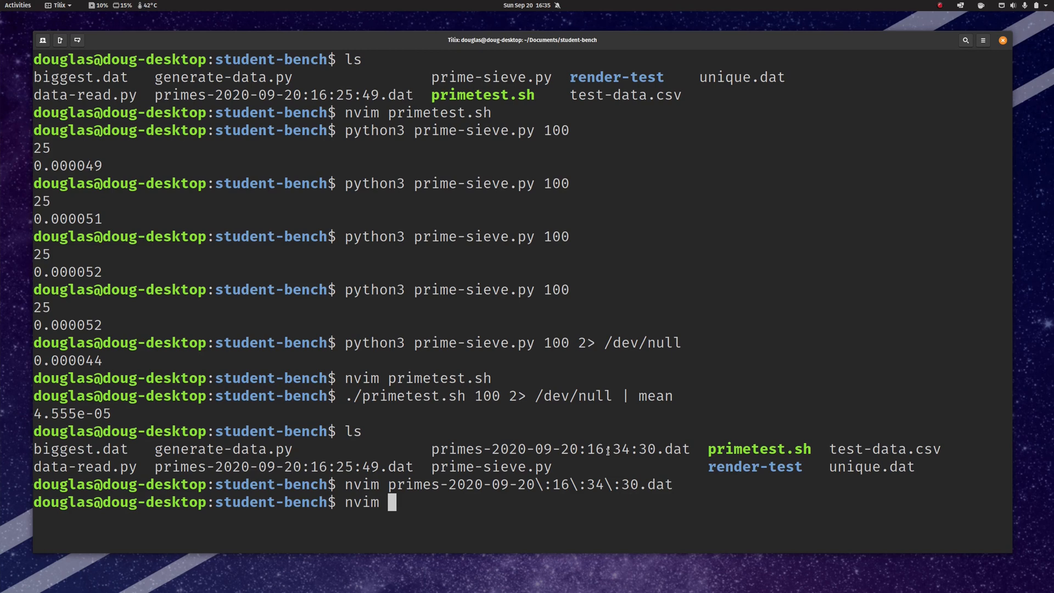
type("primetest.sh")
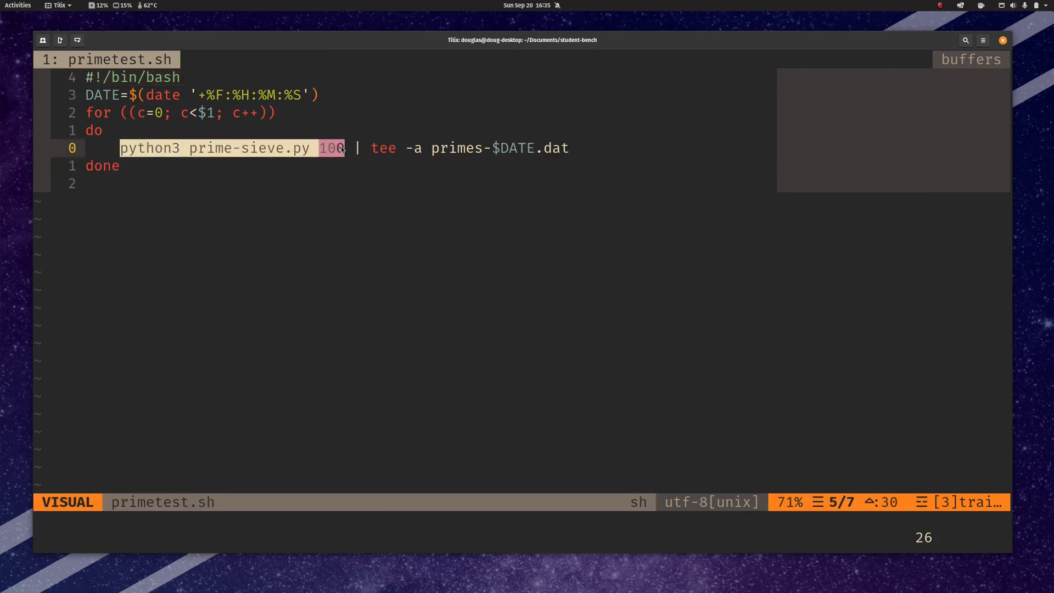
Step: Highlight the 100 argument, primes-$DATE.dat name and tee -a option in primetest.sh
key("Escape")
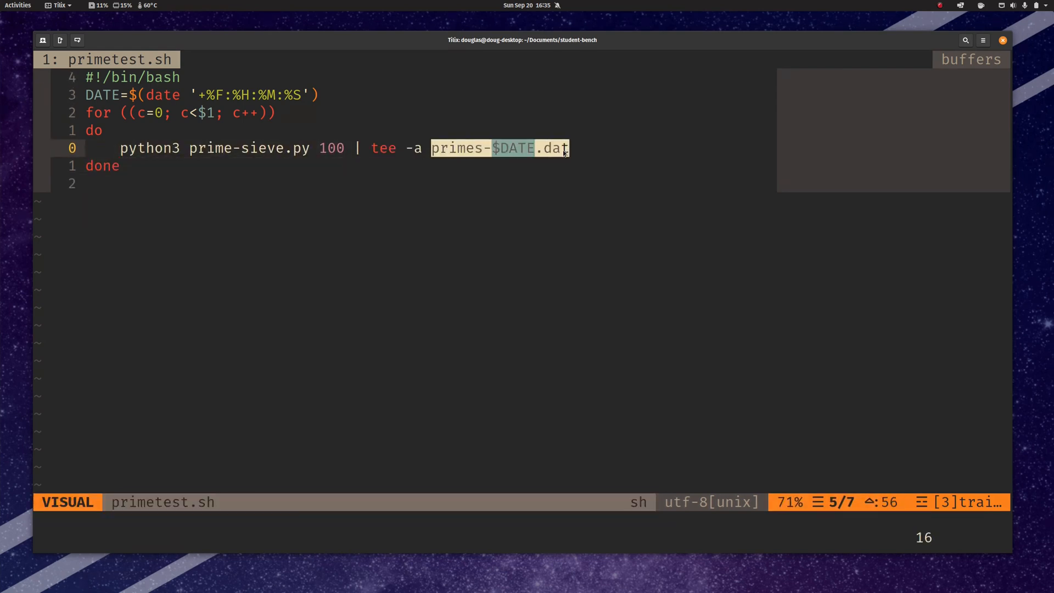
key("Escape")
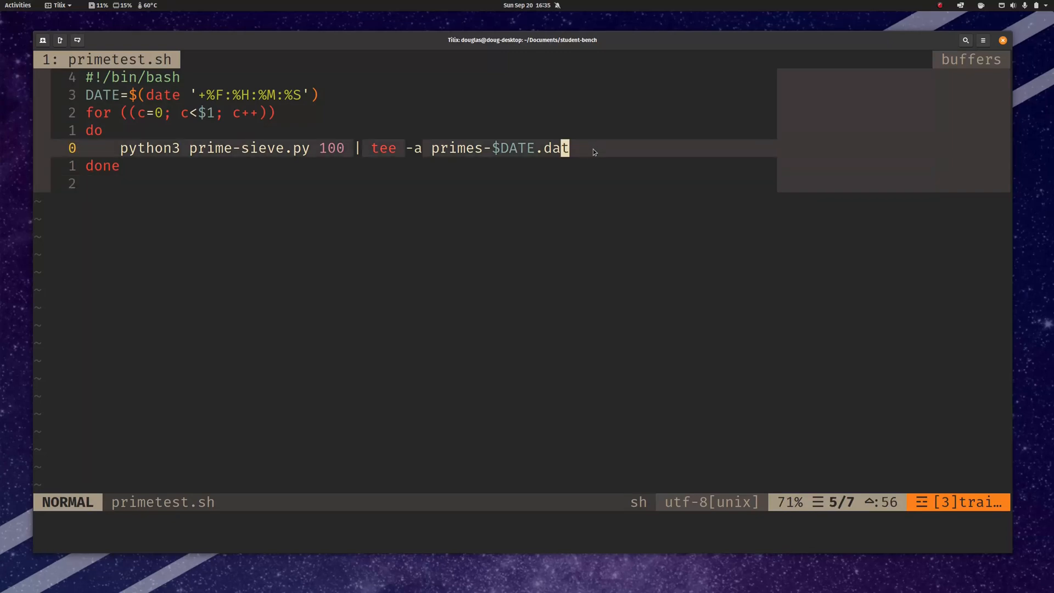
mouse_move(471, 192)
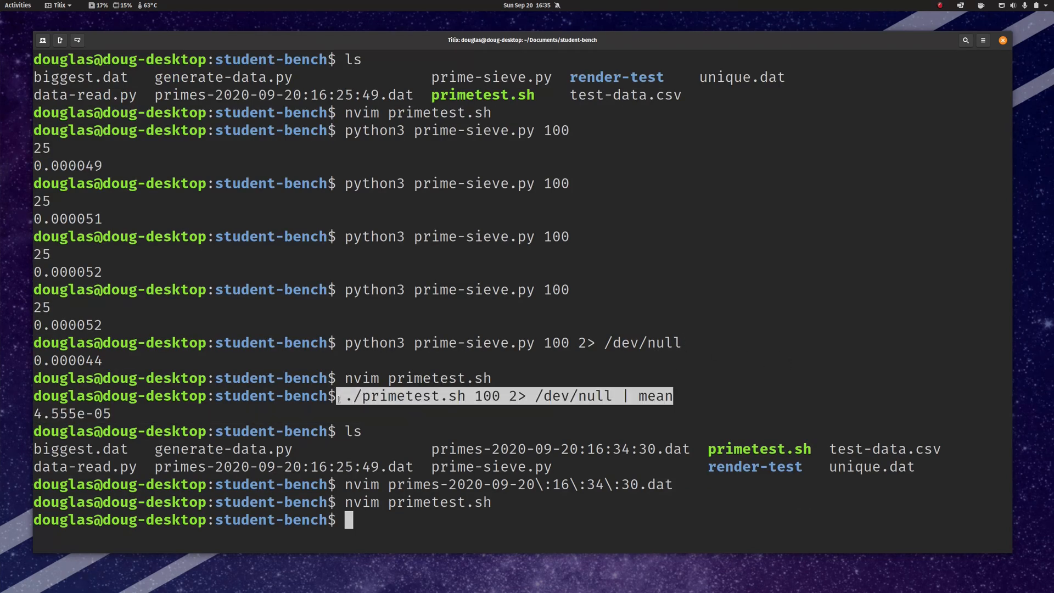
type("nvim primetest.sh")
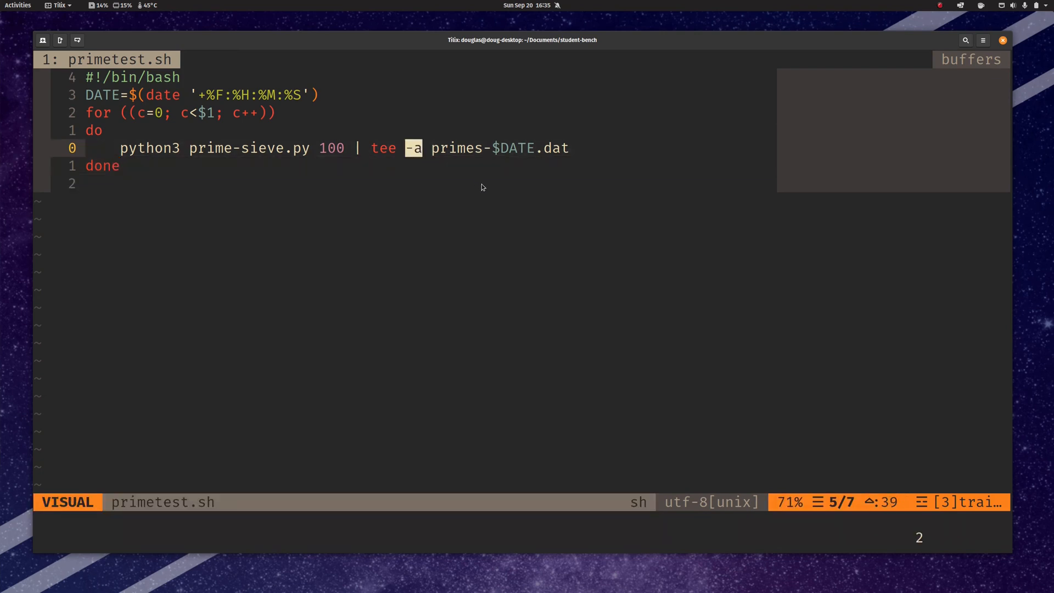
key("Escape")
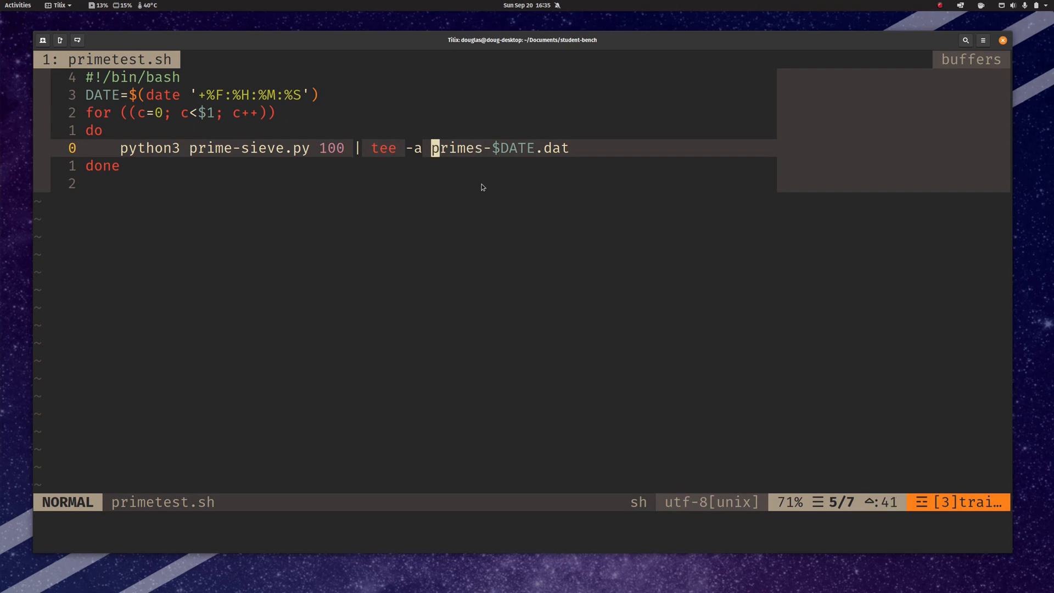
Step: Write and quit primetest.sh, then rerun ./primetest.sh 100 2> /dev/null | mean
type(":w")
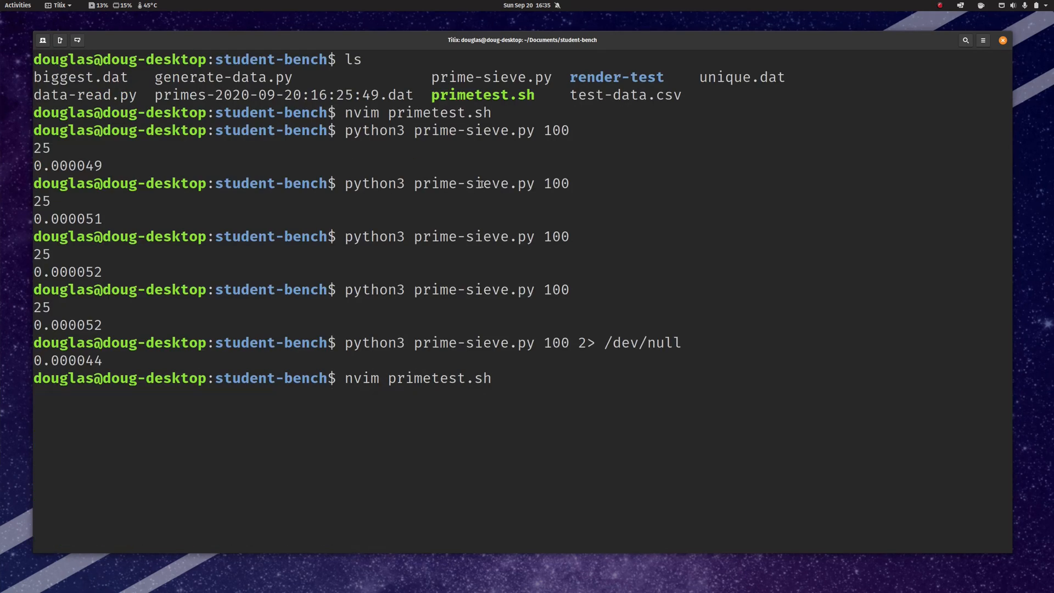
type("./primetest.sh 100 2> /dev/null | mean")
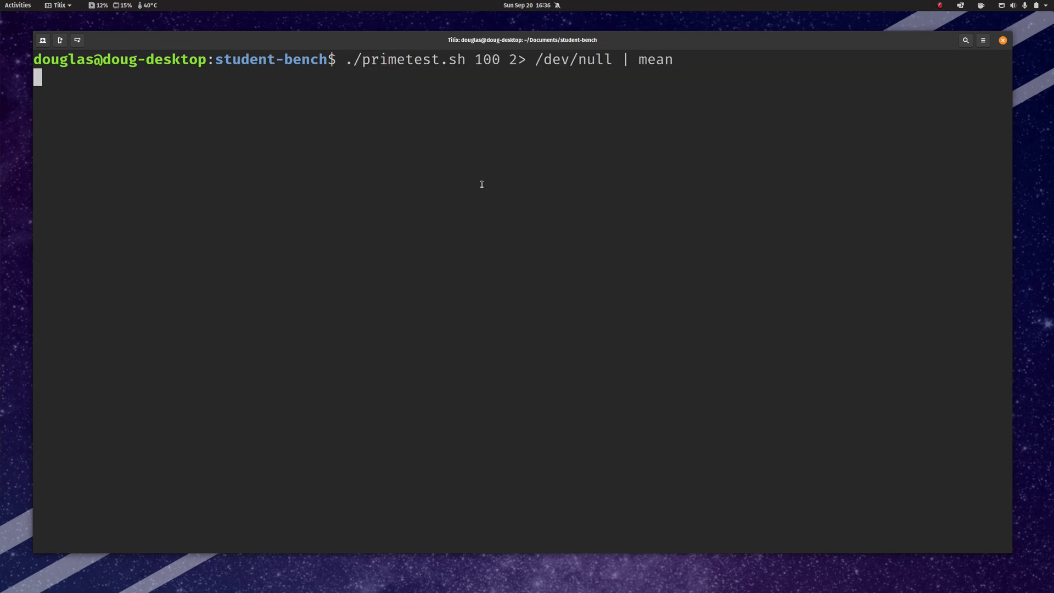
Step: Run the benchmark averaging 4.884e-05, creating primes-2020-09-20:16:35:59.dat, and reopen primetest.sh in nvim
key("Return")
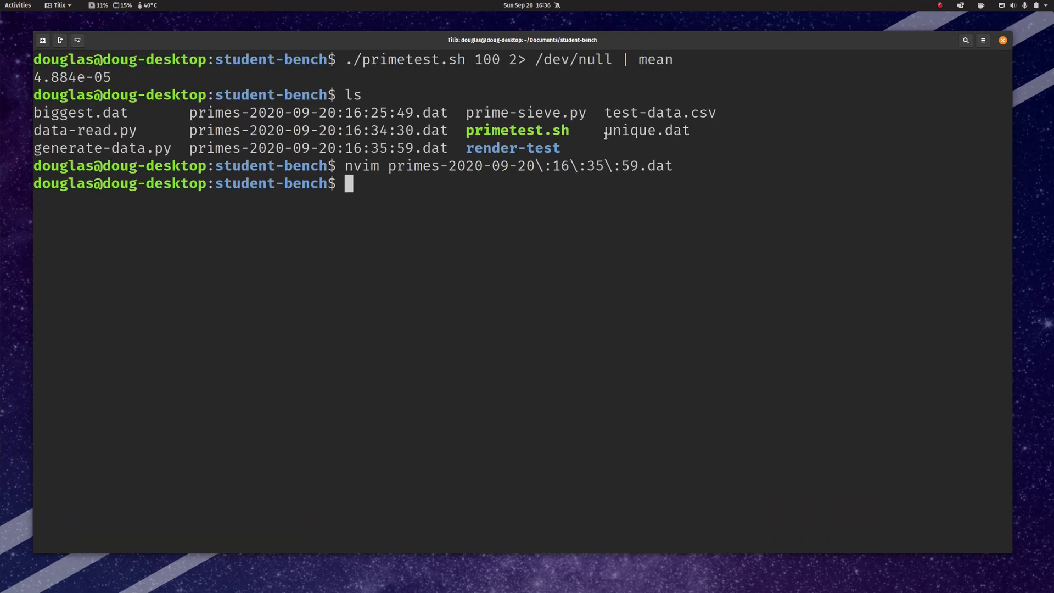
type("nvim prime")
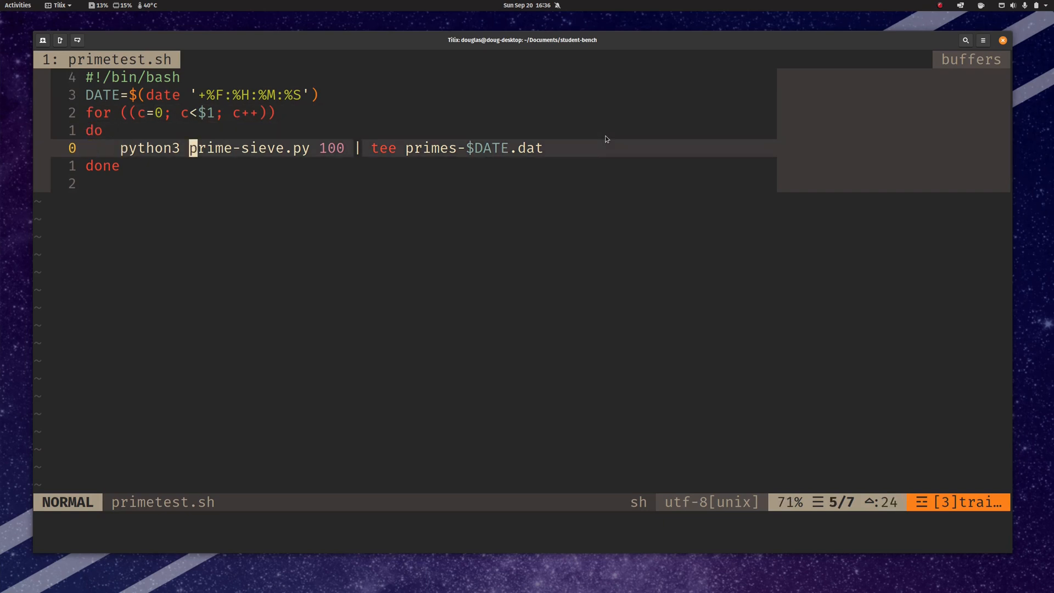
Step: Restore -a on the tee line piping into primes-$DATE.dat and save the script
type("-a")
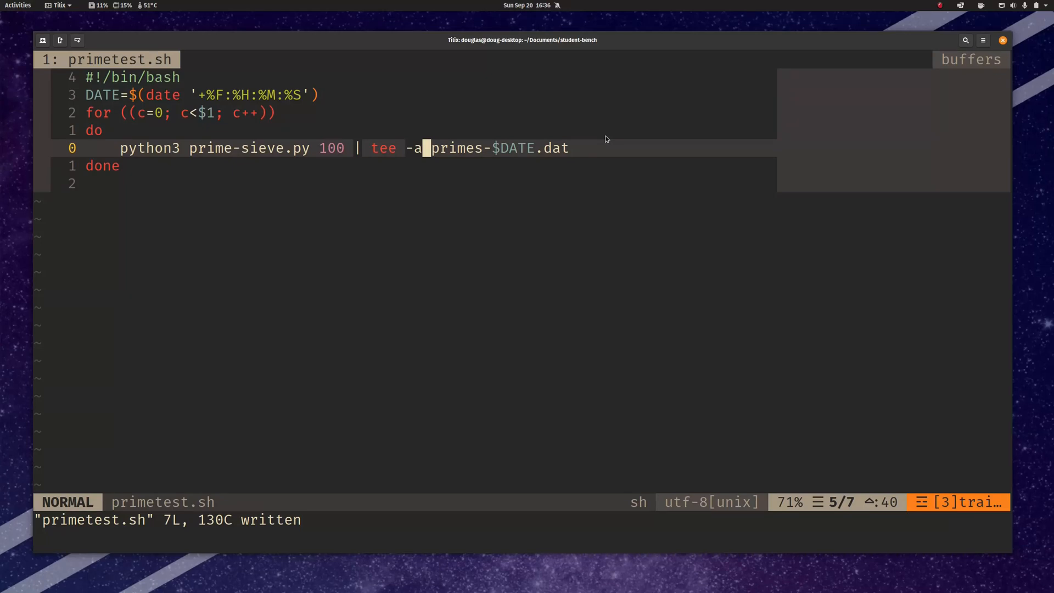
mouse_move(525, 136)
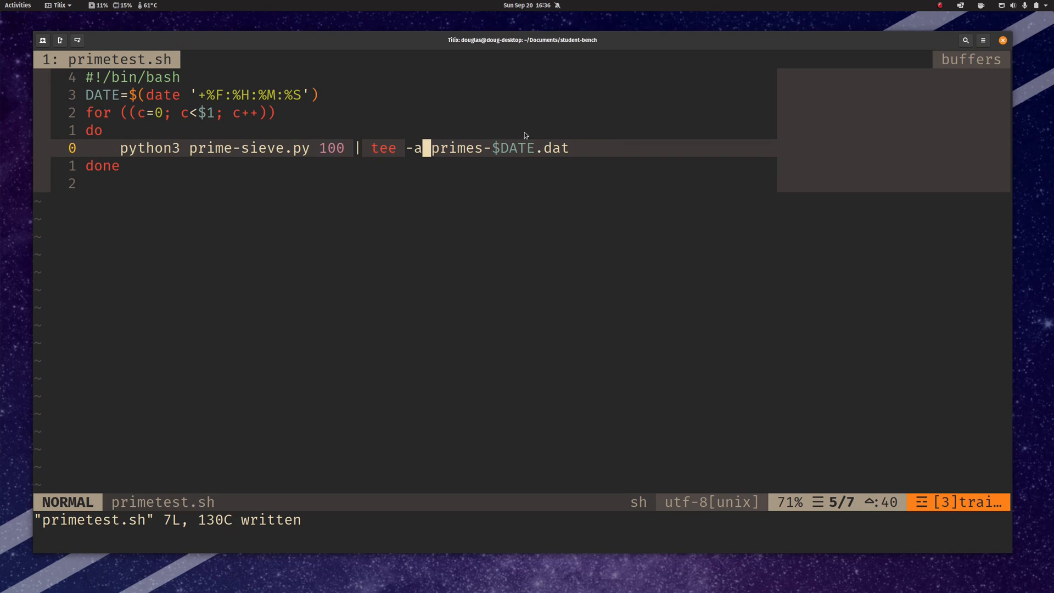
mouse_move(388, 230)
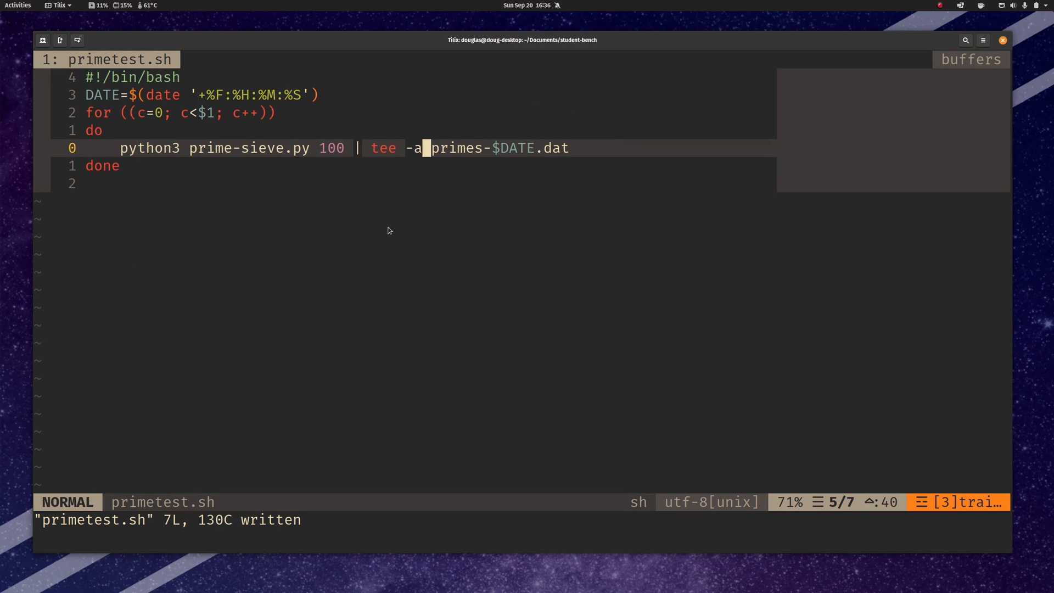